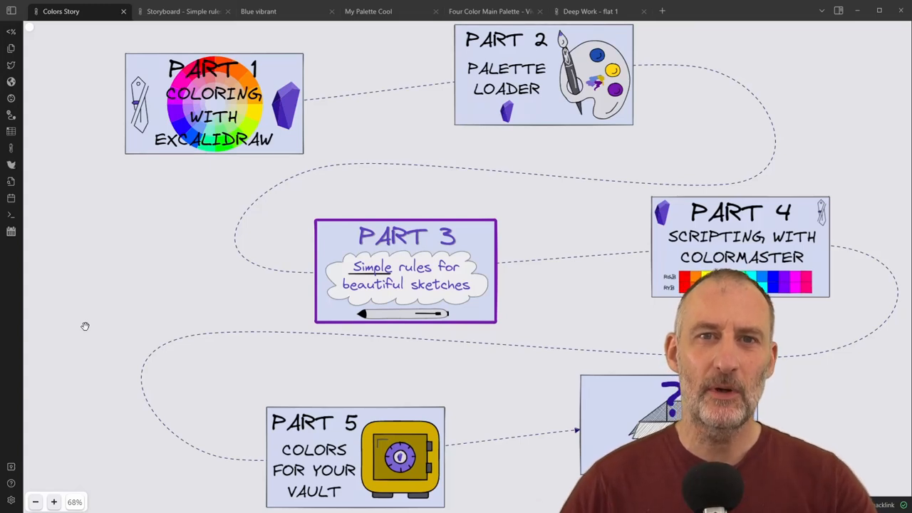
mouse_move(183, 282)
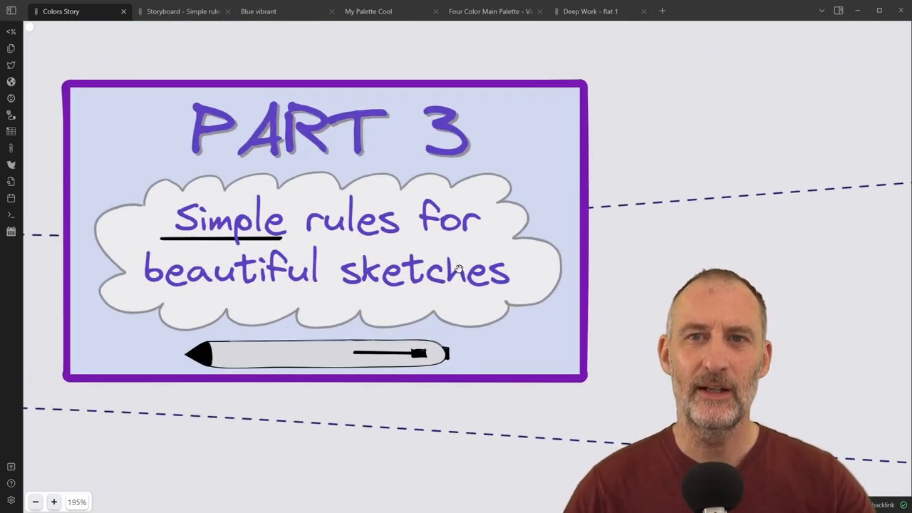
Open the 'Storyboard - Simple rules' drawing and scroll to its colour roles section
scroll(down, 3)
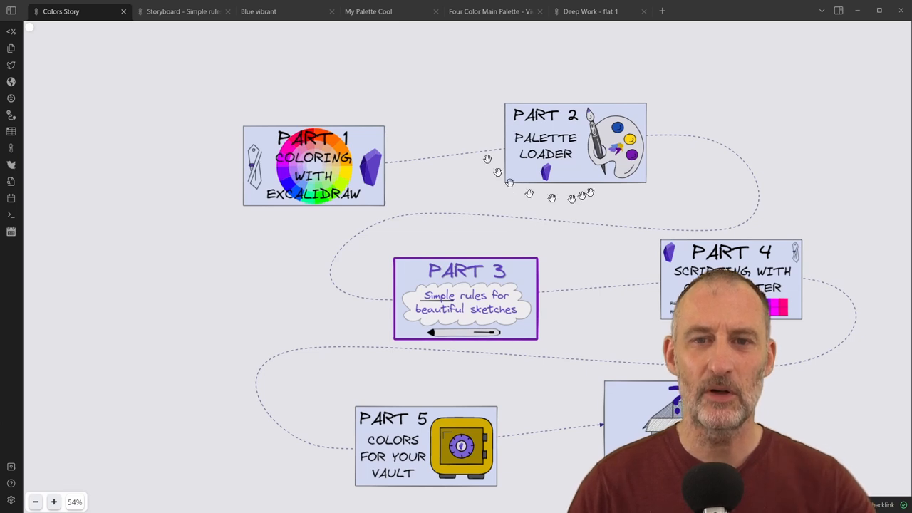
mouse_move(224, 189)
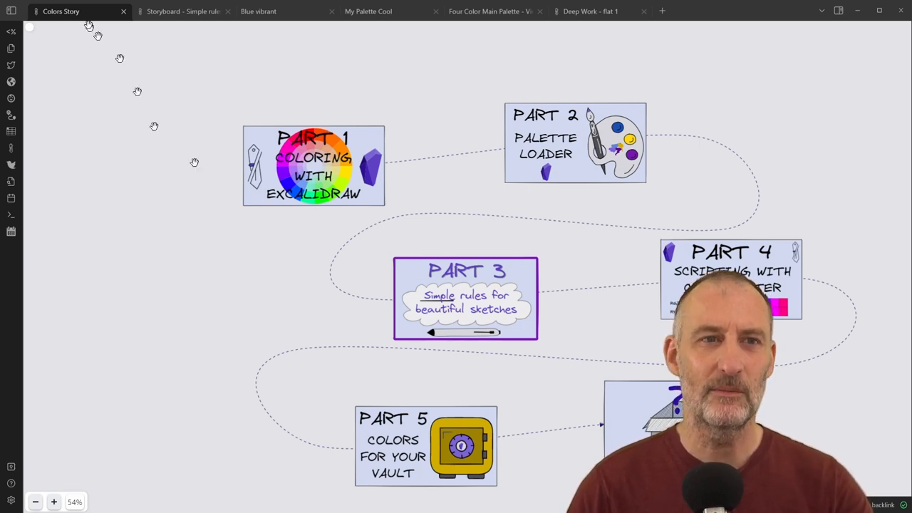
click(183, 10)
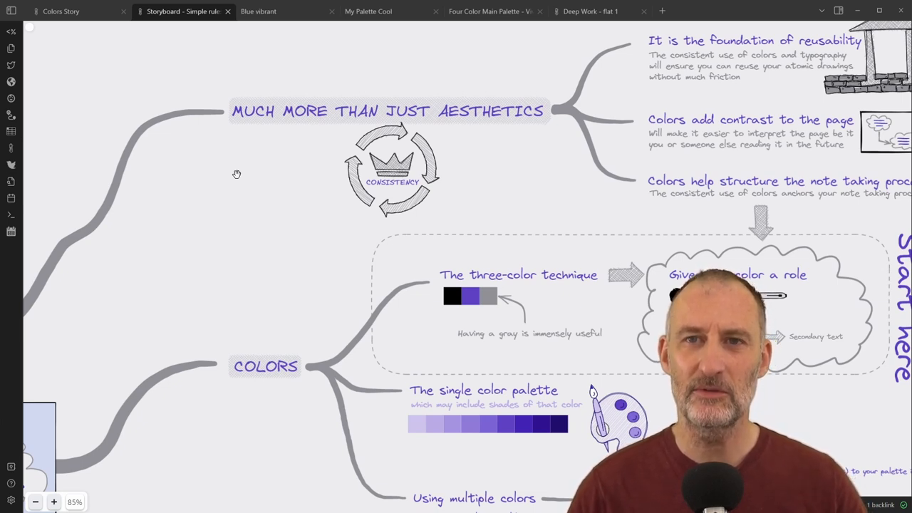
mouse_move(178, 330)
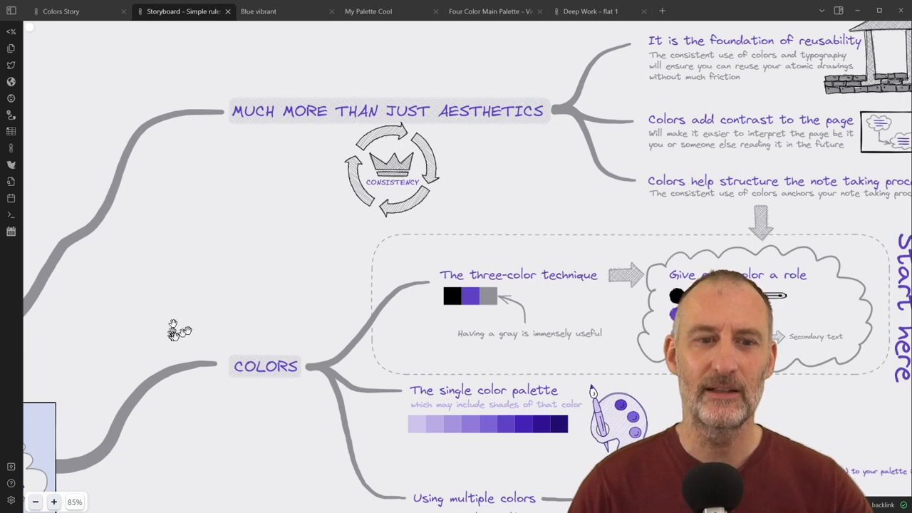
scroll(down, 3)
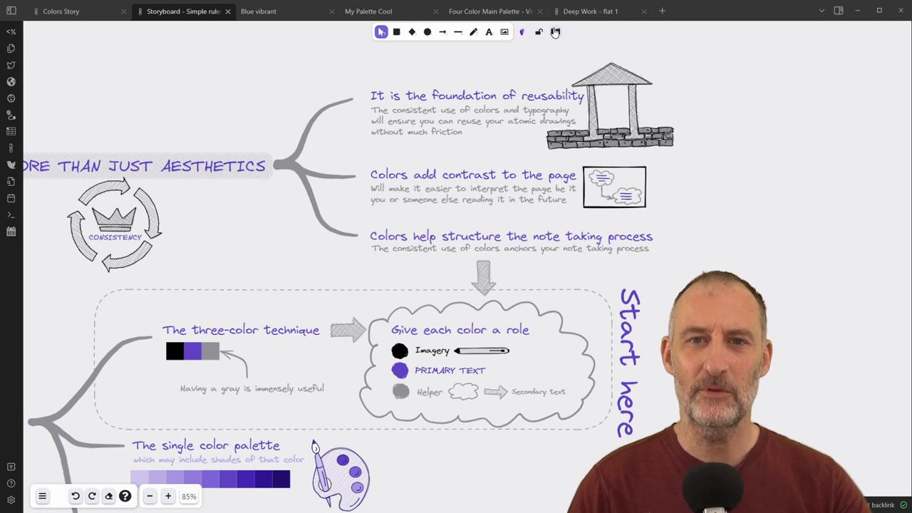
Briefly show the personal library panel, then switch to the 'Deep Work - flat 1' drawing
click(555, 31)
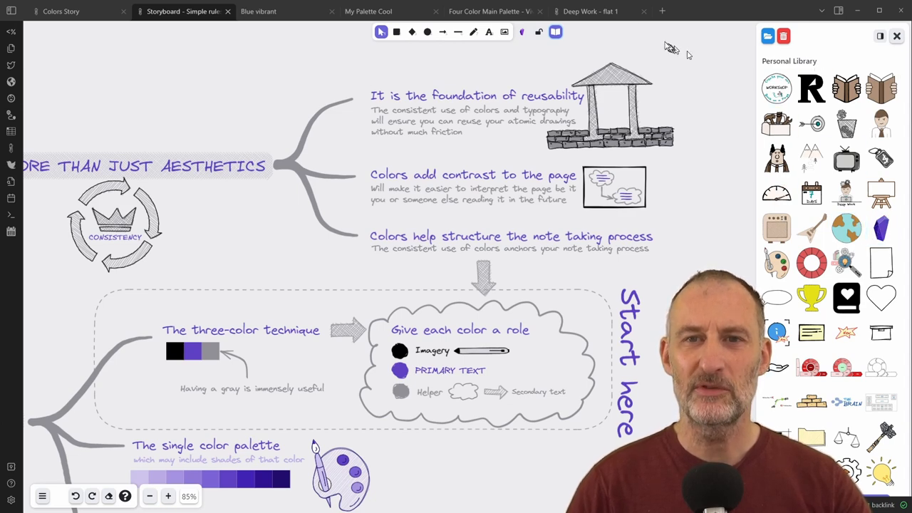
click(590, 12)
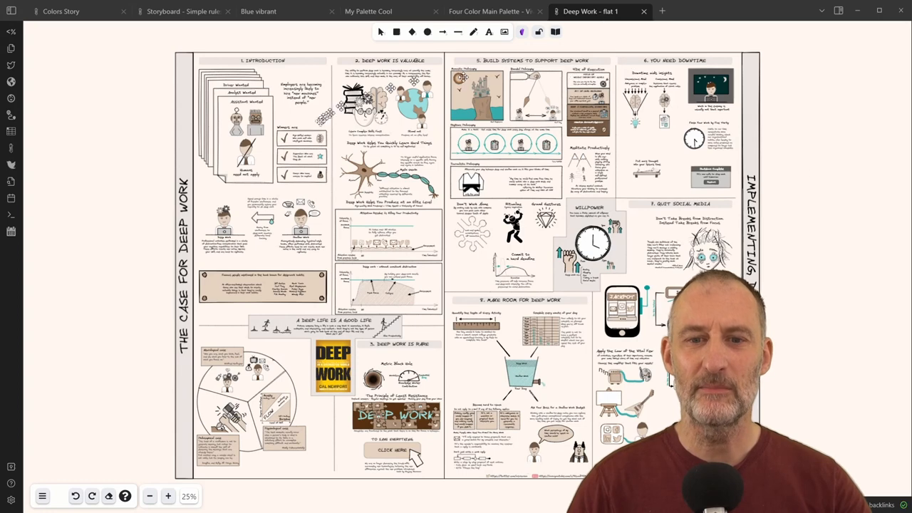
mouse_move(183, 11)
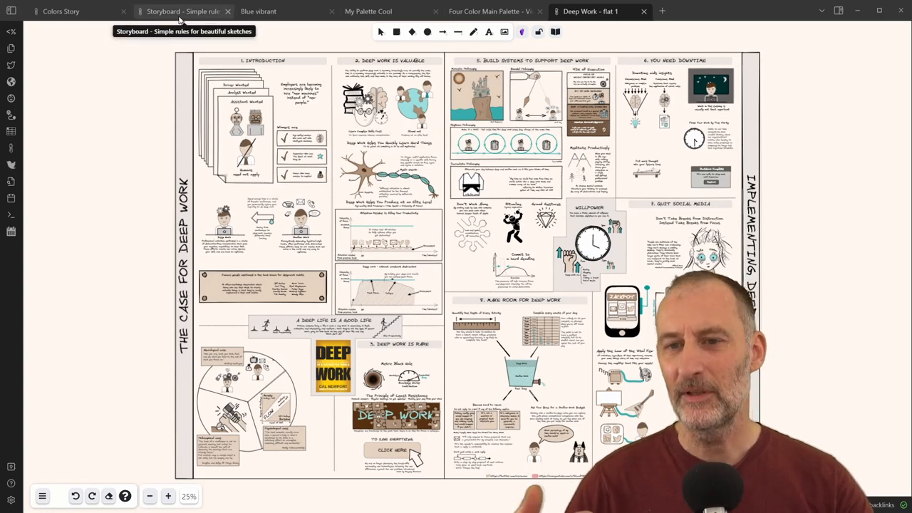
Return to the storyboard, open the personal library and scroll down to the brain item
click(182, 11)
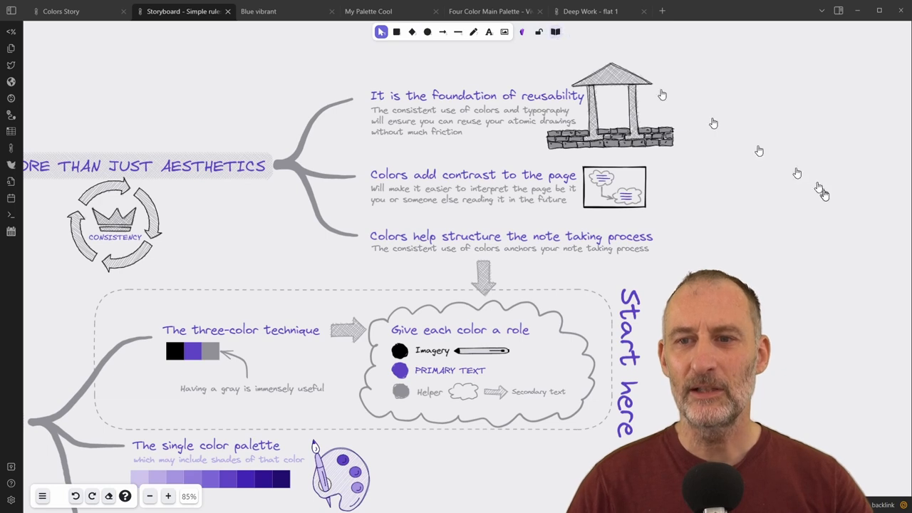
click(555, 32)
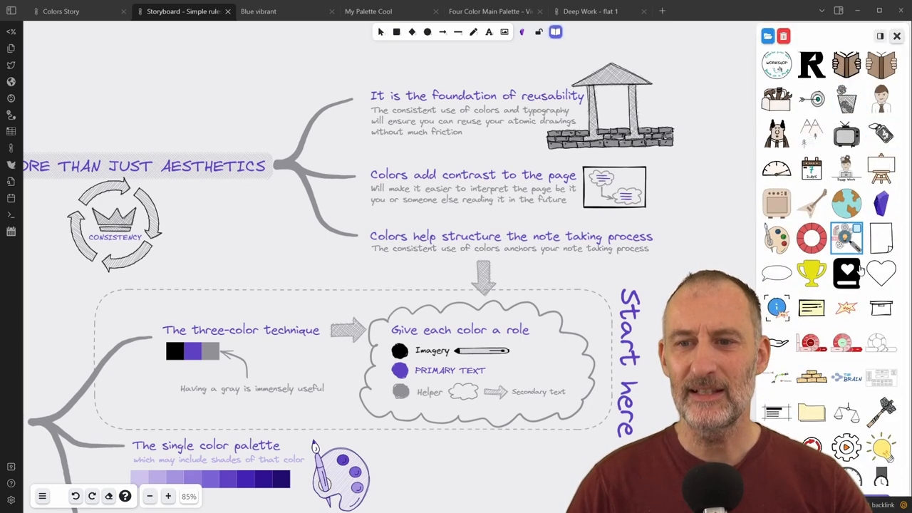
scroll(down, 3)
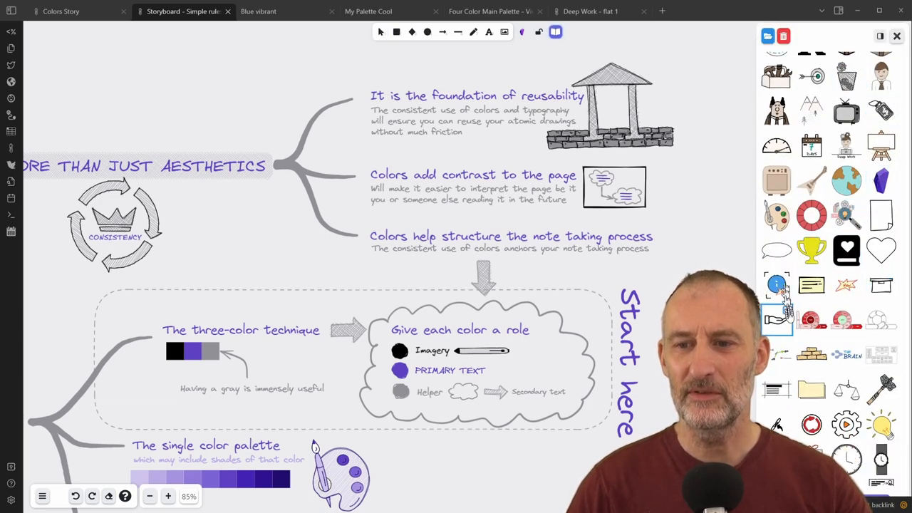
scroll(down, 3)
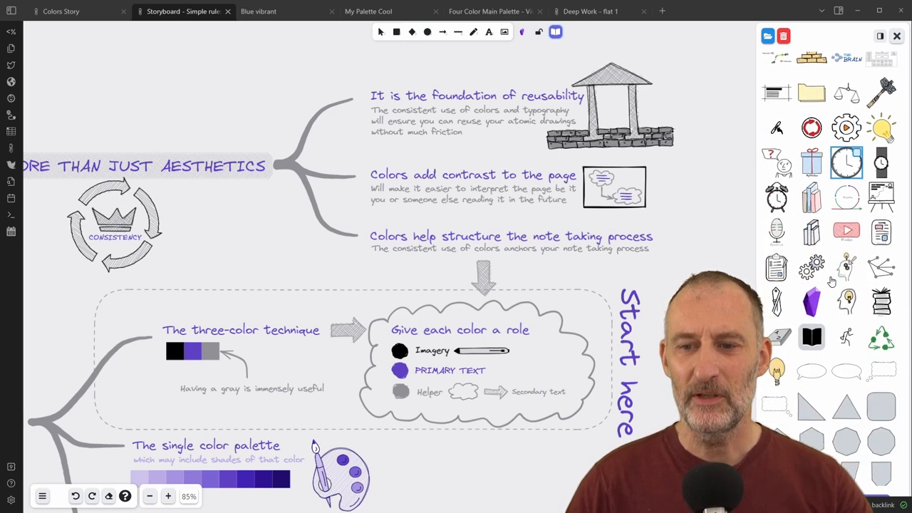
scroll(down, 3)
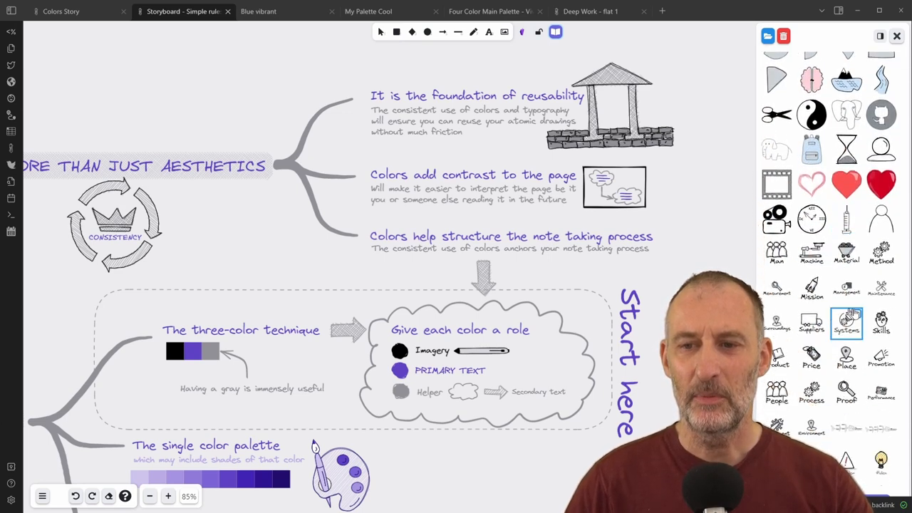
scroll(down, 3)
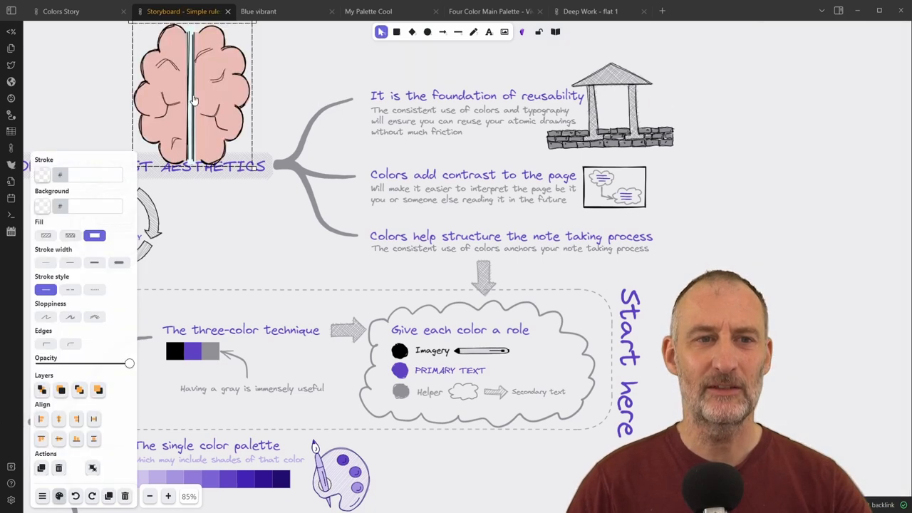
Drag the brain beside the 'Much more than just aesthetics' branch and select it
drag(192, 100, 756, 177)
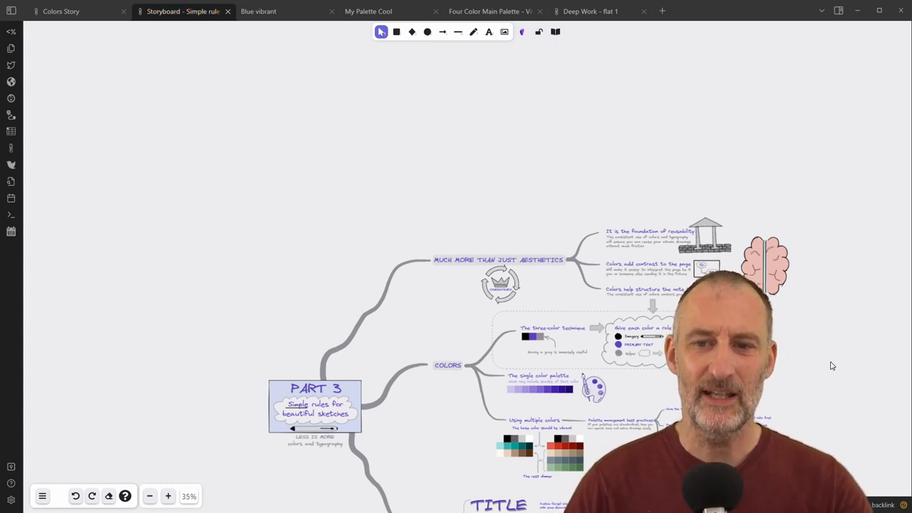
mouse_move(813, 307)
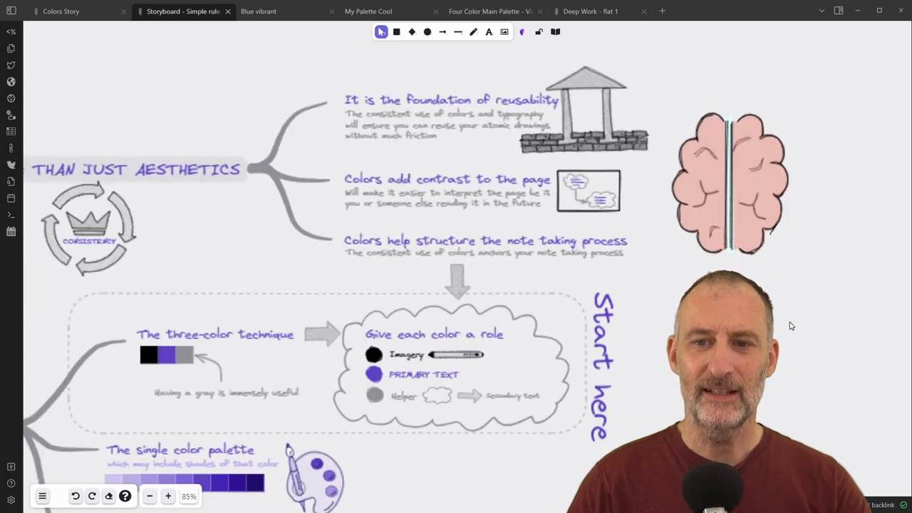
click(730, 181)
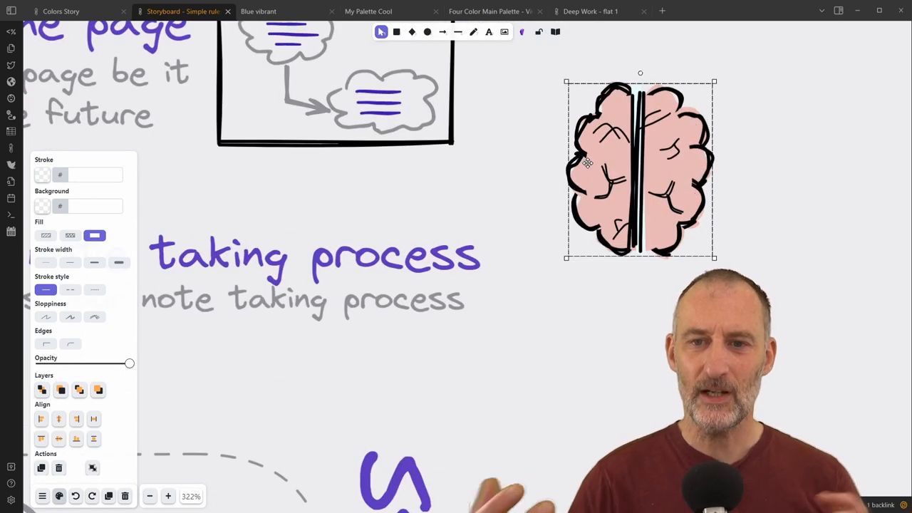
mouse_move(107, 308)
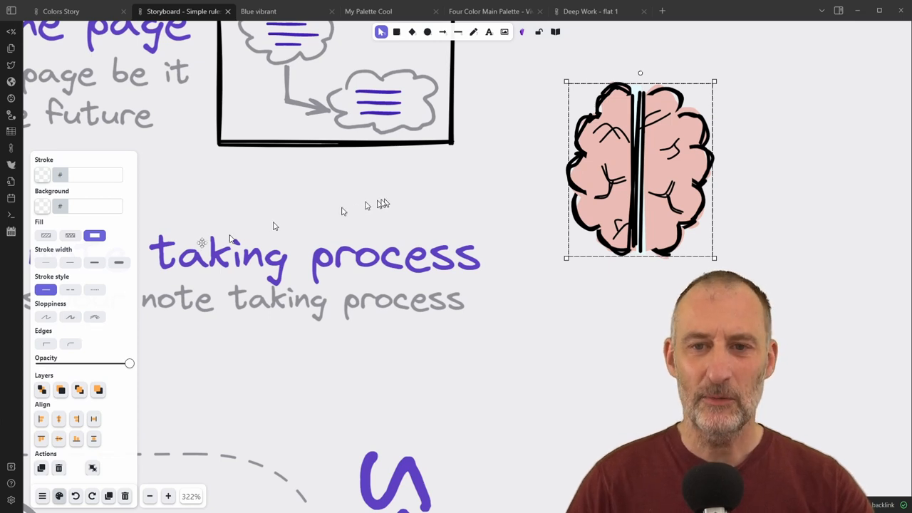
Set the selected brain's Sloppiness to Architect
click(70, 316)
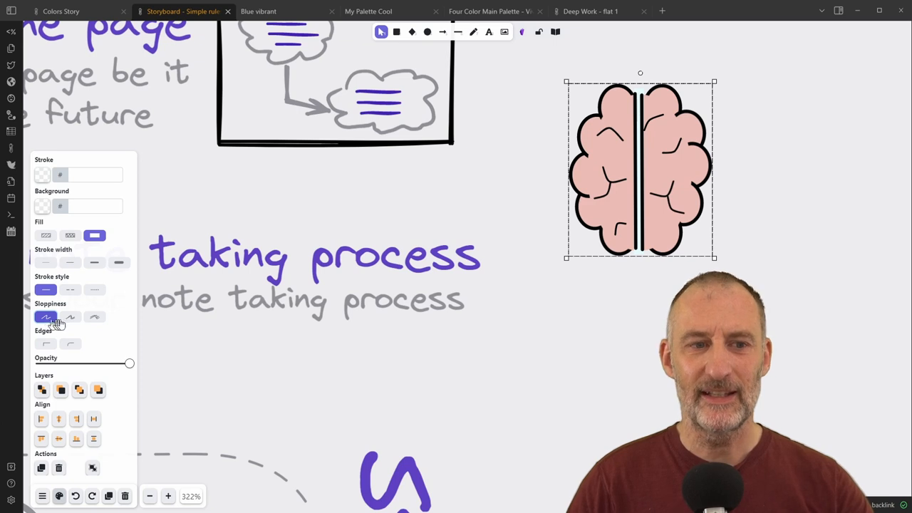
mouse_move(69, 316)
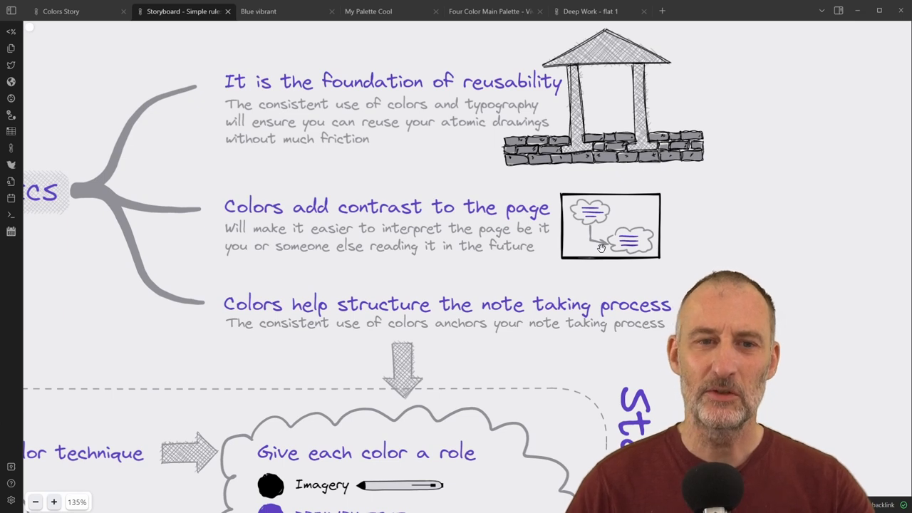
mouse_move(527, 234)
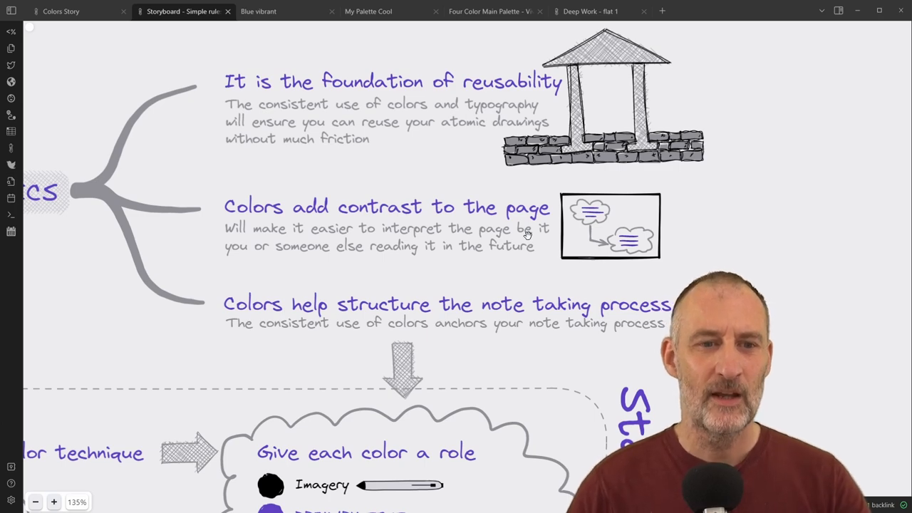
scroll(down, 3)
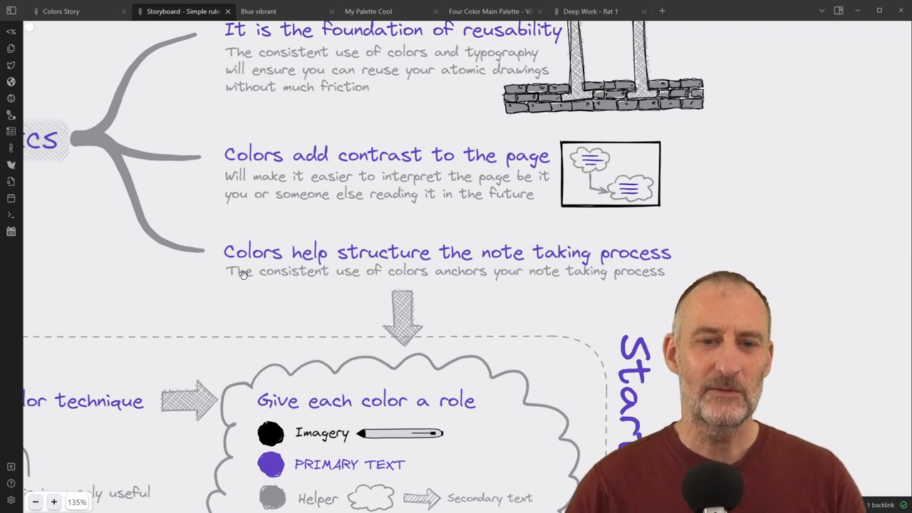
scroll(down, 3)
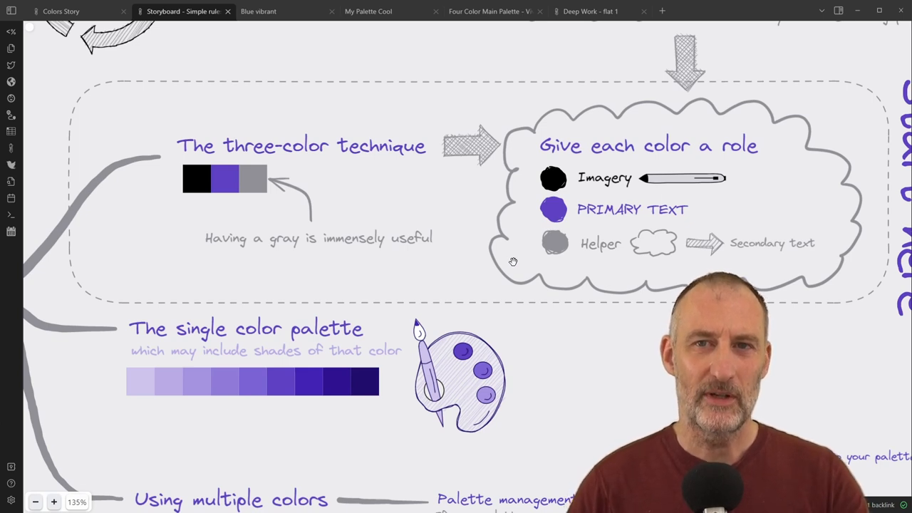
mouse_move(507, 209)
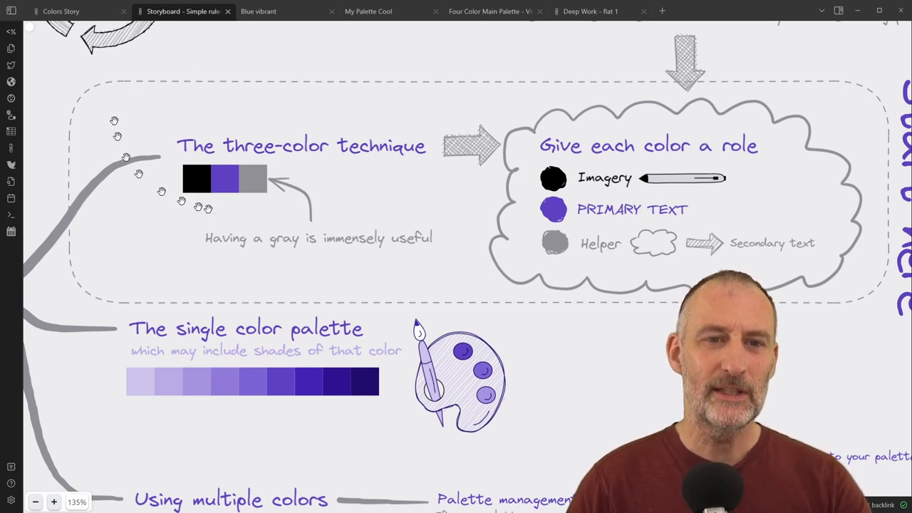
mouse_move(399, 147)
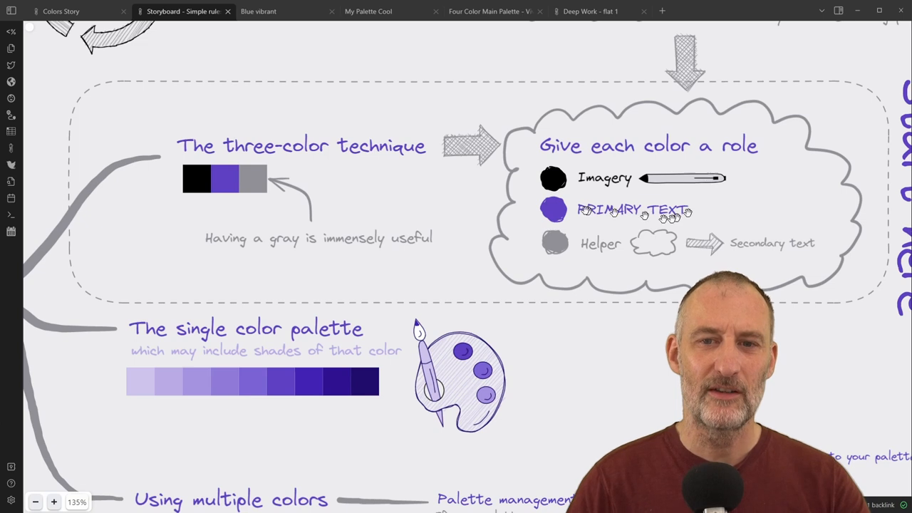
mouse_move(711, 216)
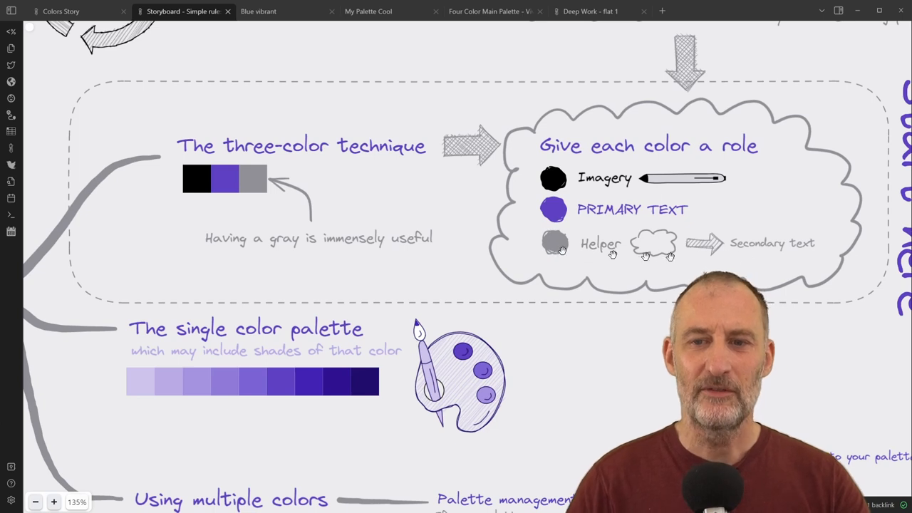
mouse_move(756, 252)
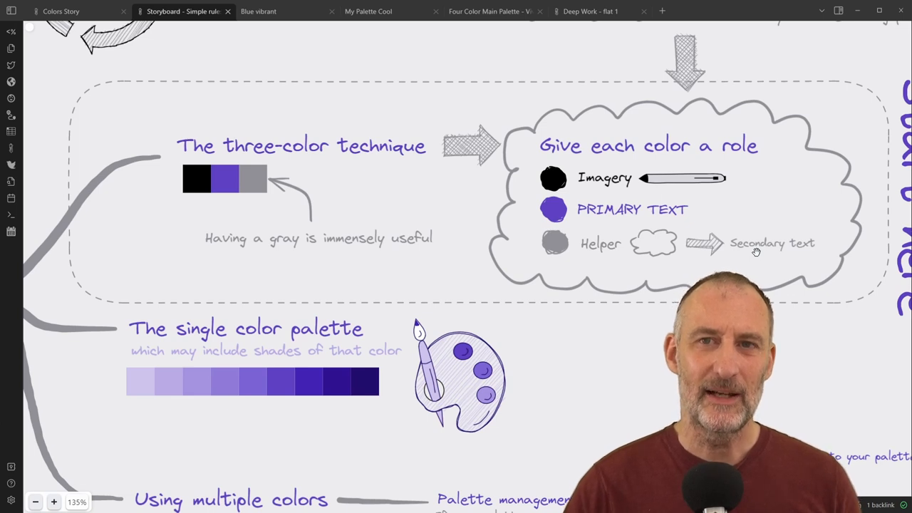
mouse_move(784, 236)
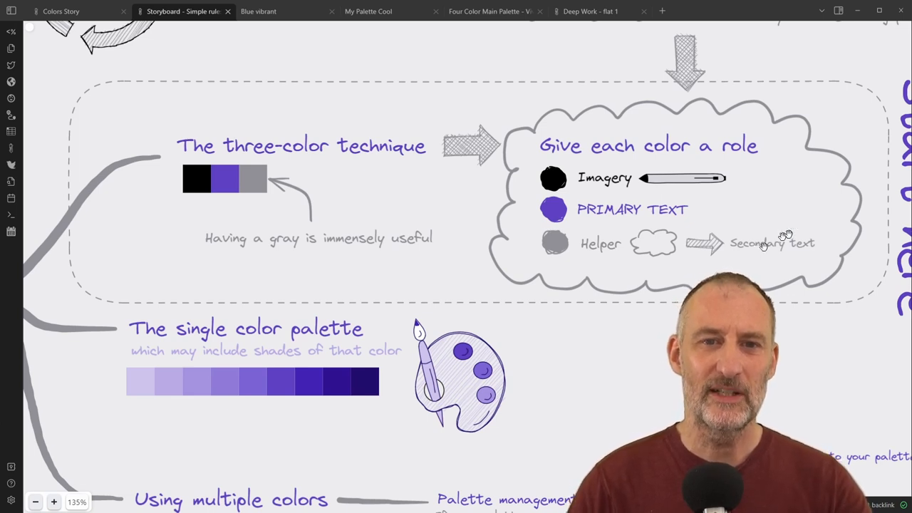
mouse_move(777, 117)
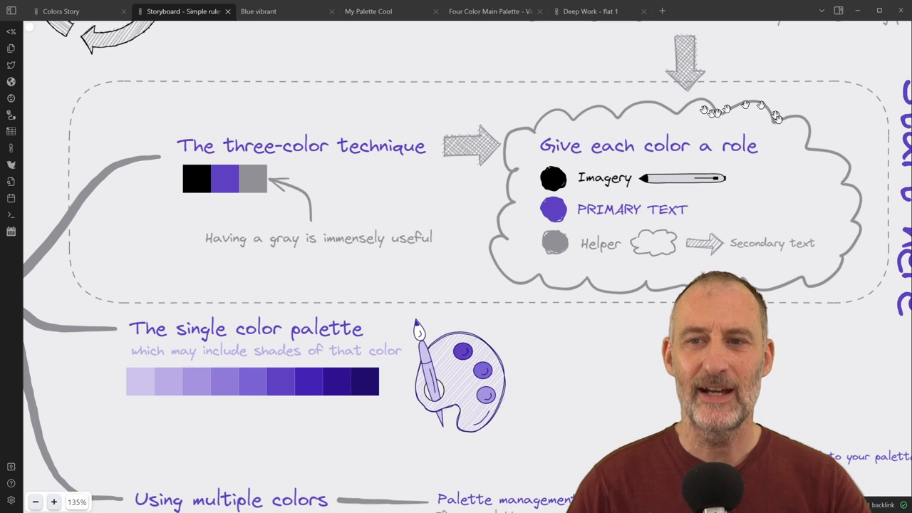
mouse_move(800, 153)
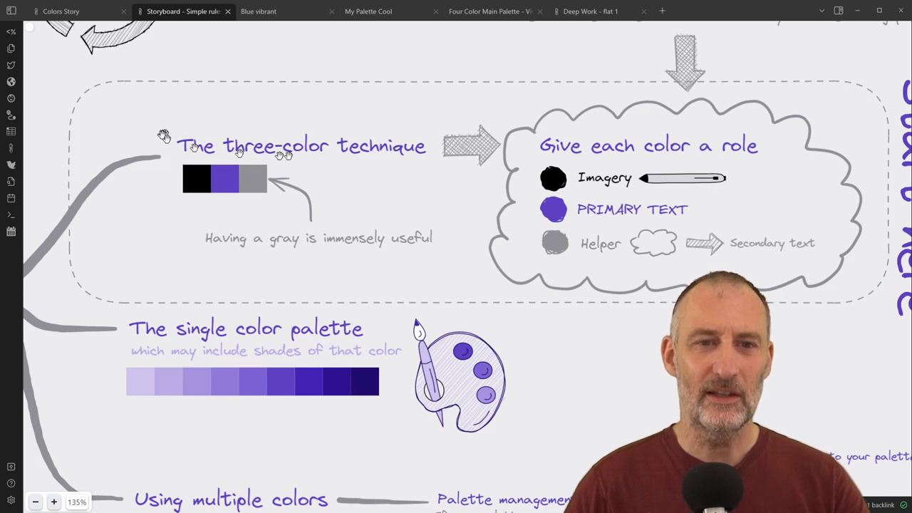
mouse_move(407, 150)
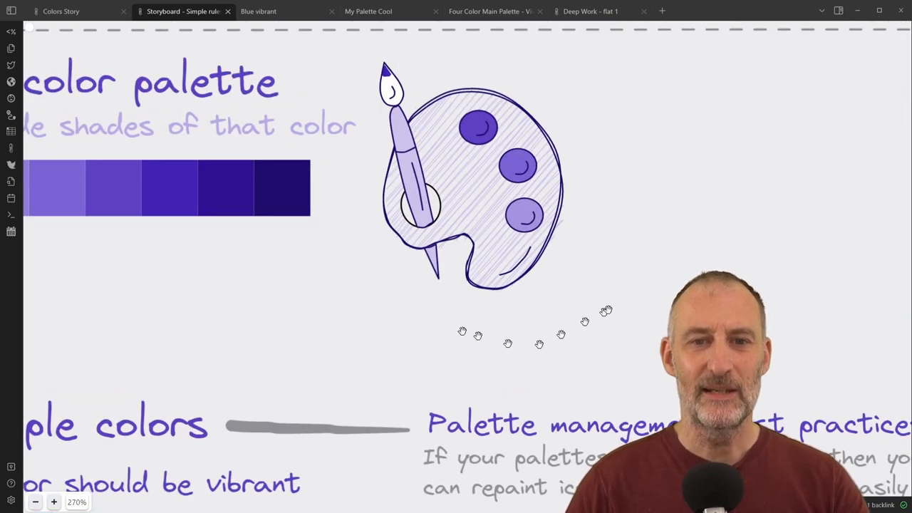
mouse_move(639, 274)
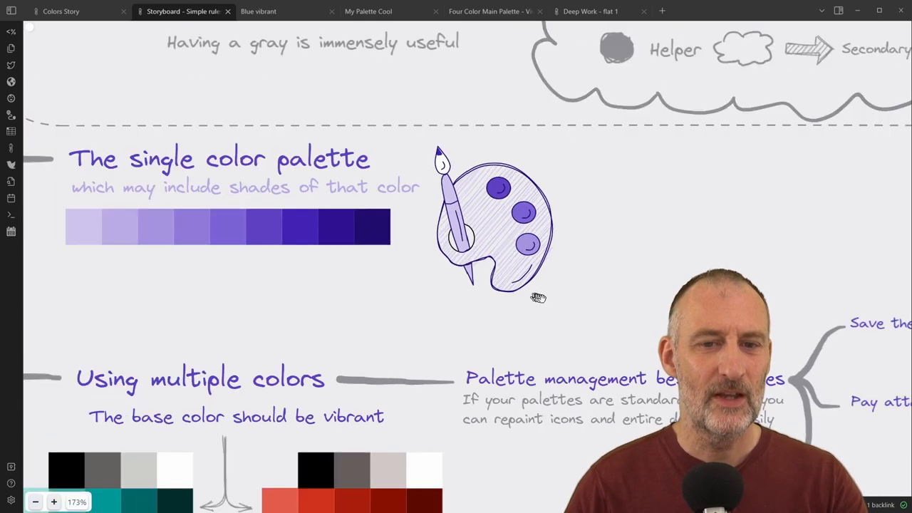
scroll(down, 3)
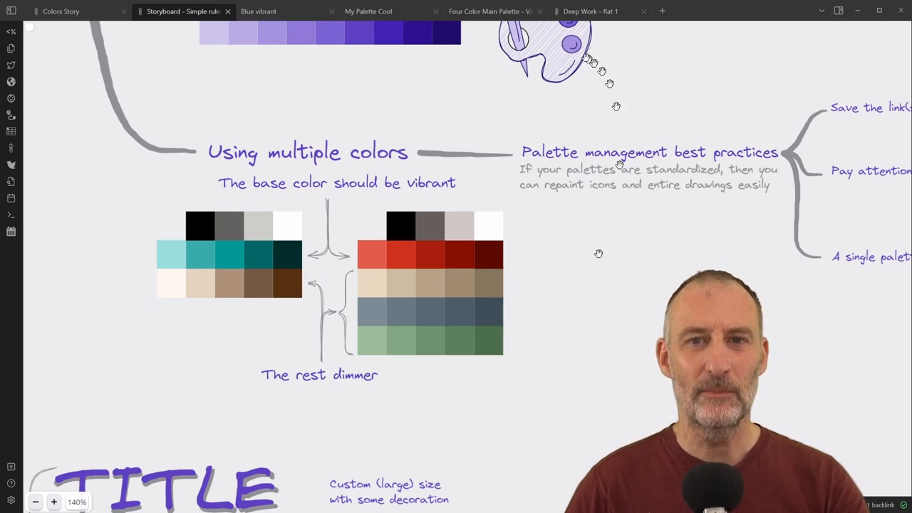
click(590, 11)
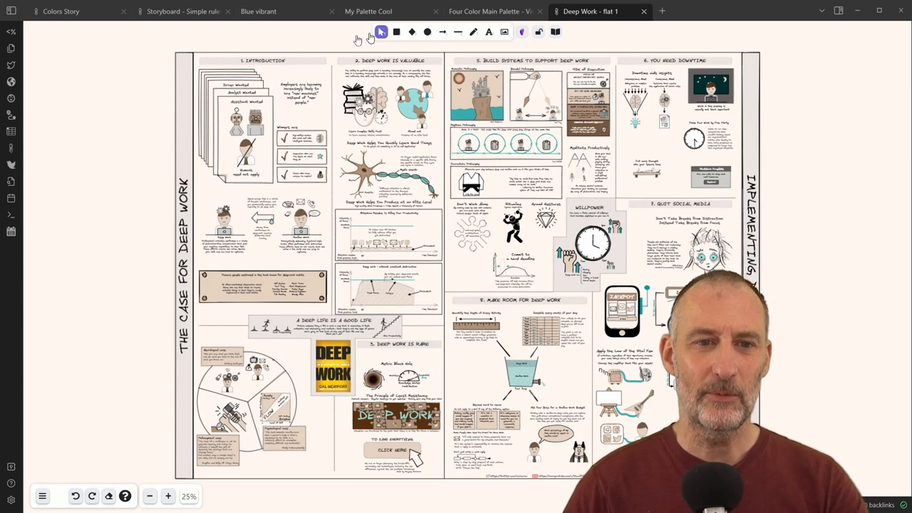
mouse_move(146, 54)
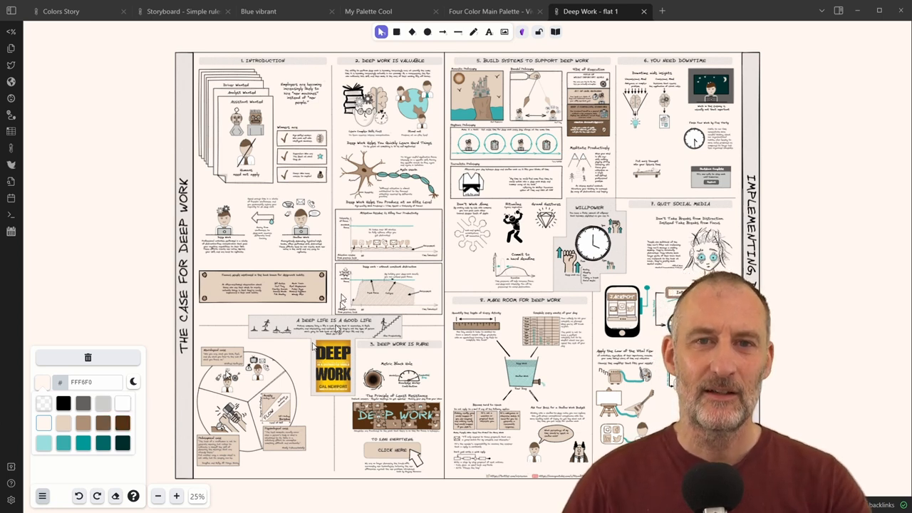
click(182, 12)
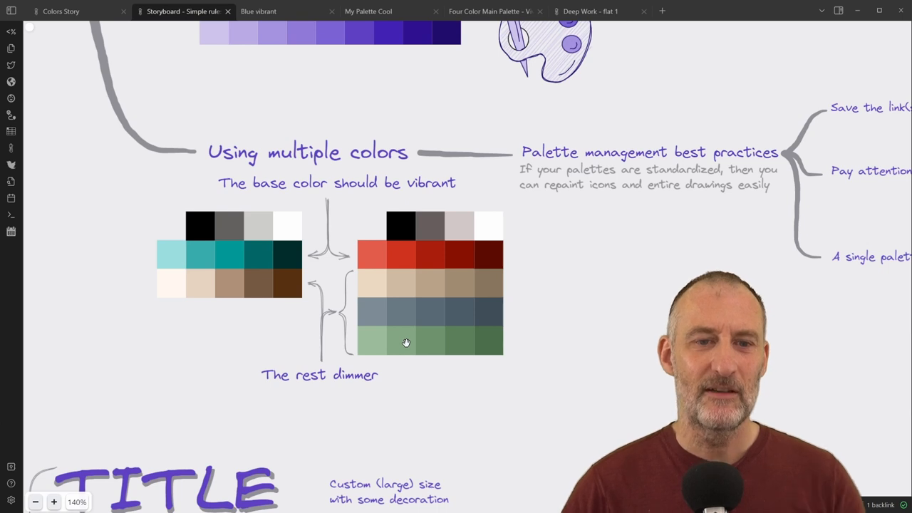
mouse_move(342, 244)
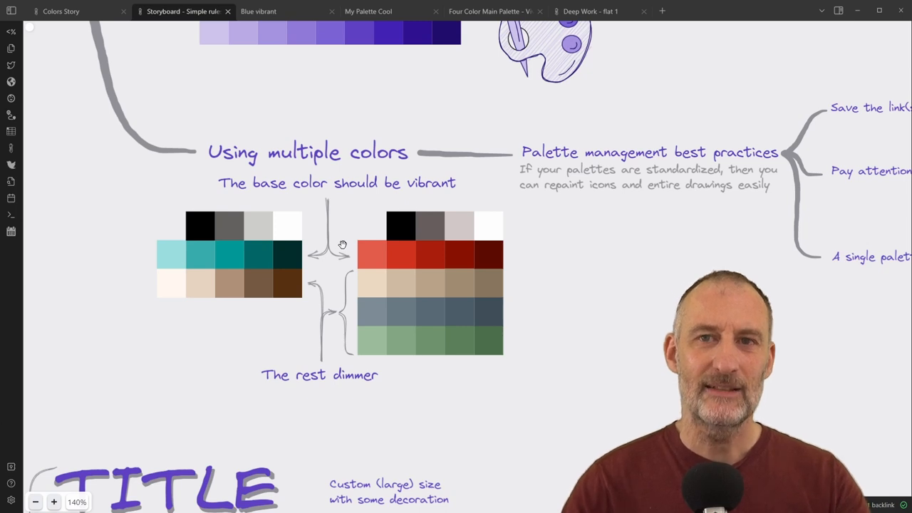
mouse_move(399, 288)
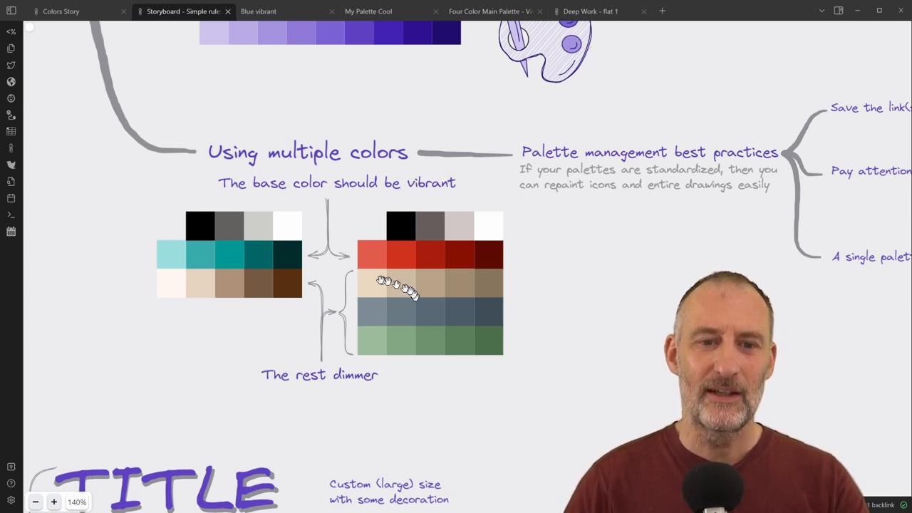
mouse_move(530, 357)
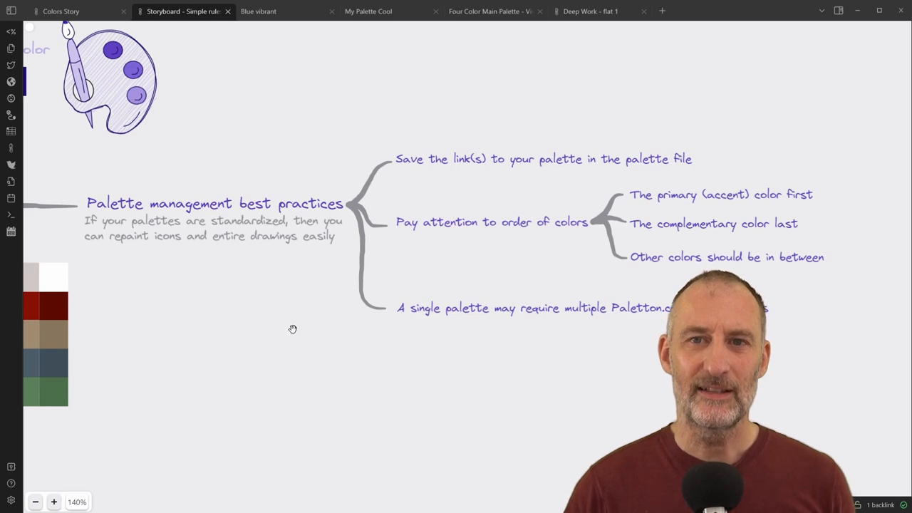
mouse_move(278, 10)
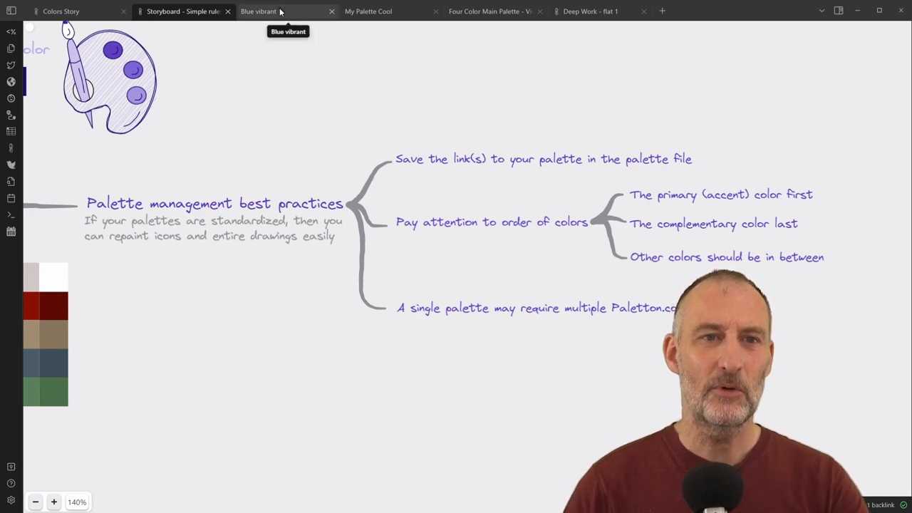
Flip through the Blue vibrant, My Palette Cool and Four Color Main Palette notes, ending on Four Color Main Palette
click(258, 11)
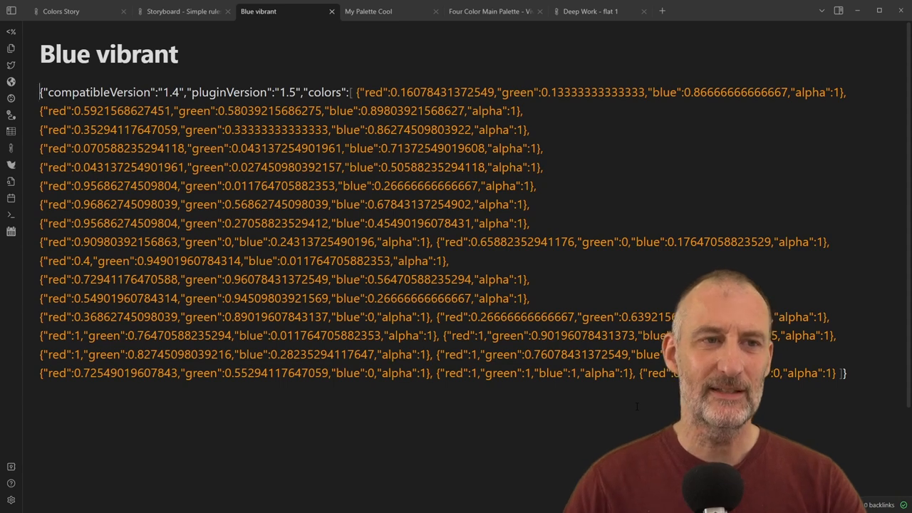
mouse_move(369, 10)
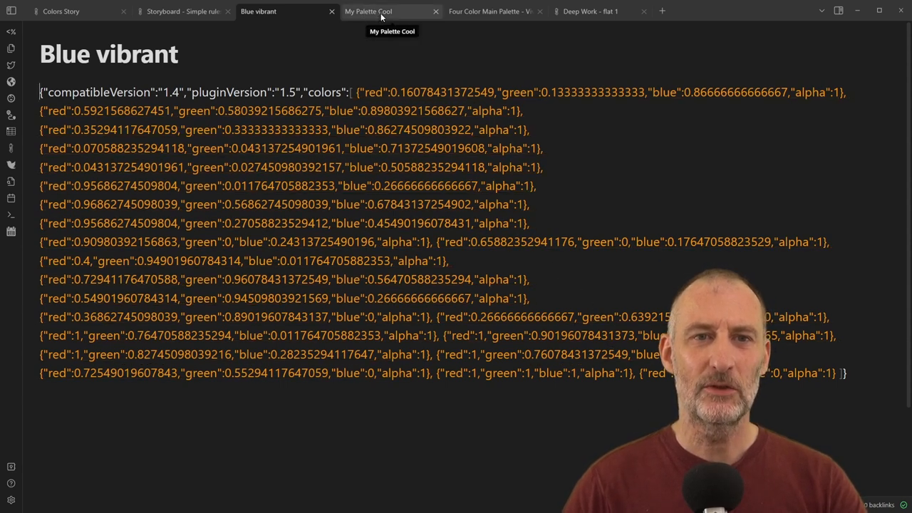
click(368, 11)
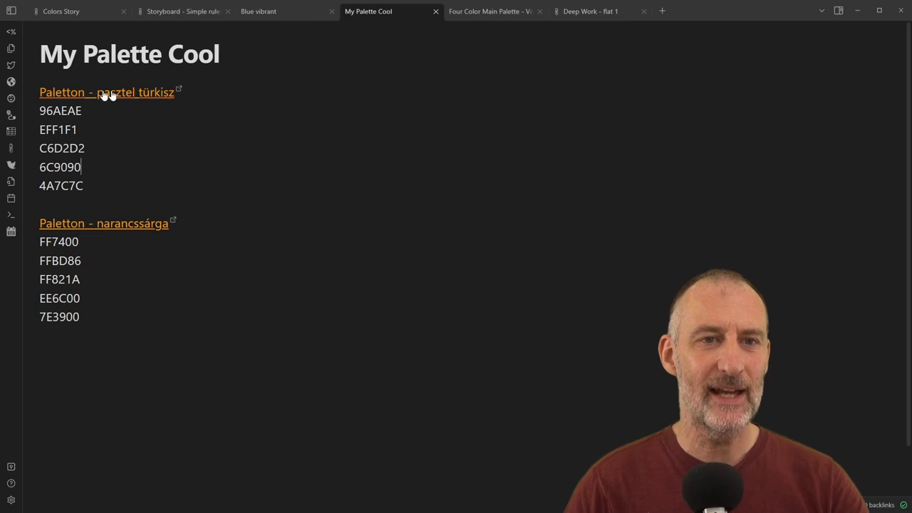
click(492, 11)
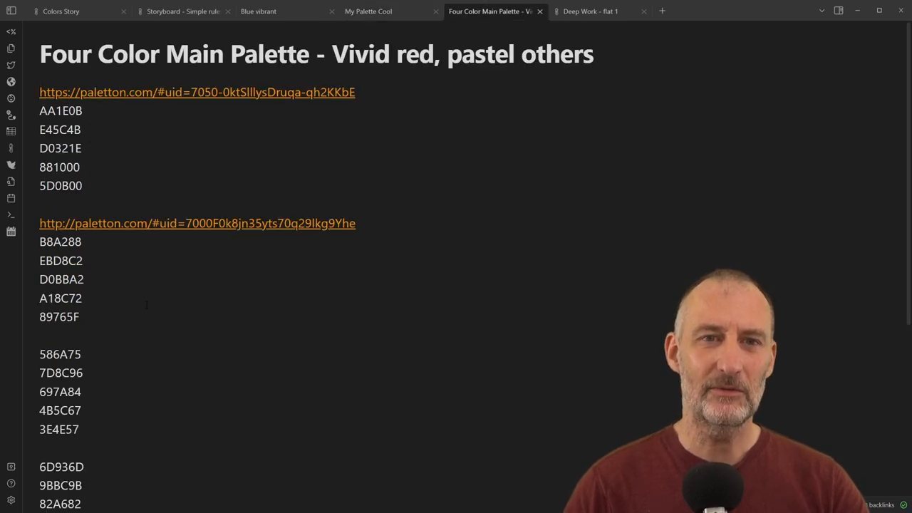
click(258, 11)
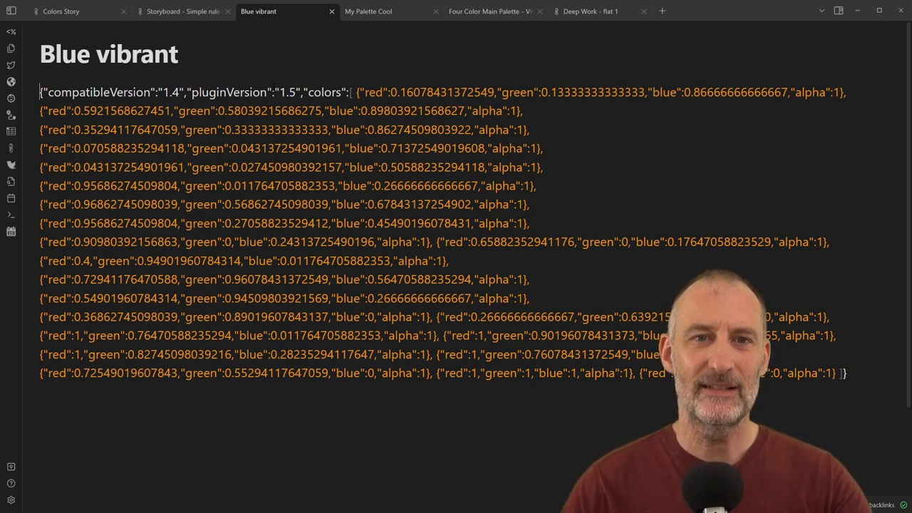
click(490, 11)
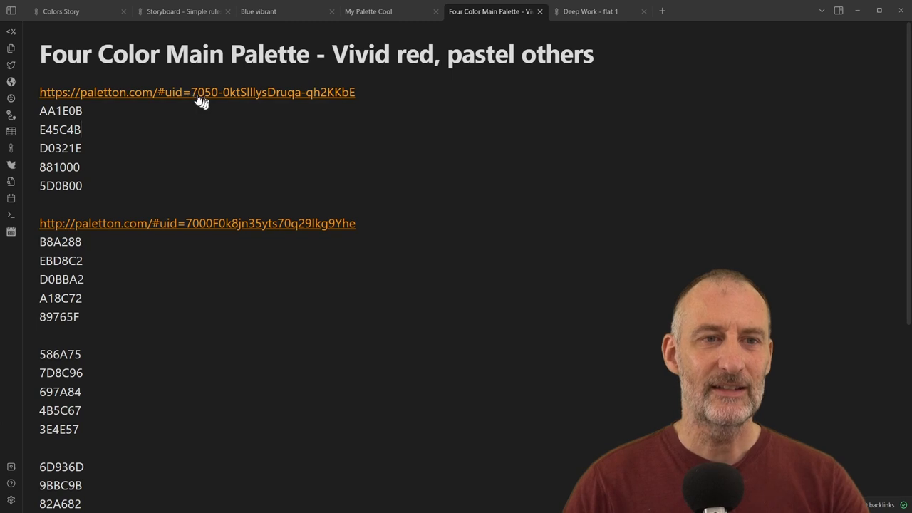
Follow the note's paletton.com link and switch to the uid 7050 vivid red palette
click(197, 92)
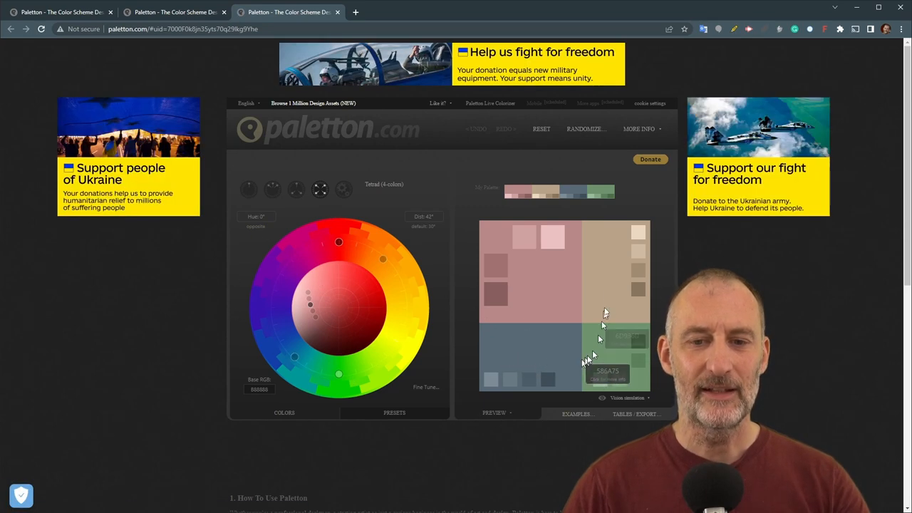
mouse_move(622, 280)
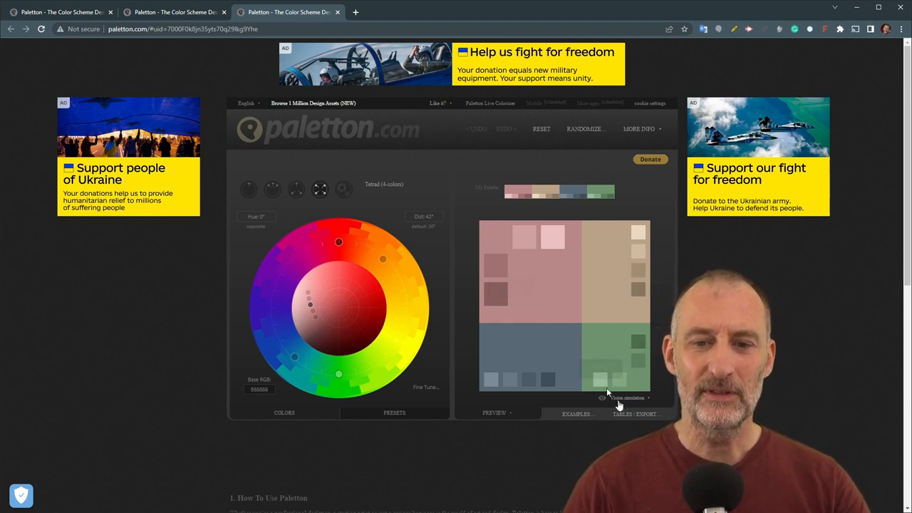
click(635, 414)
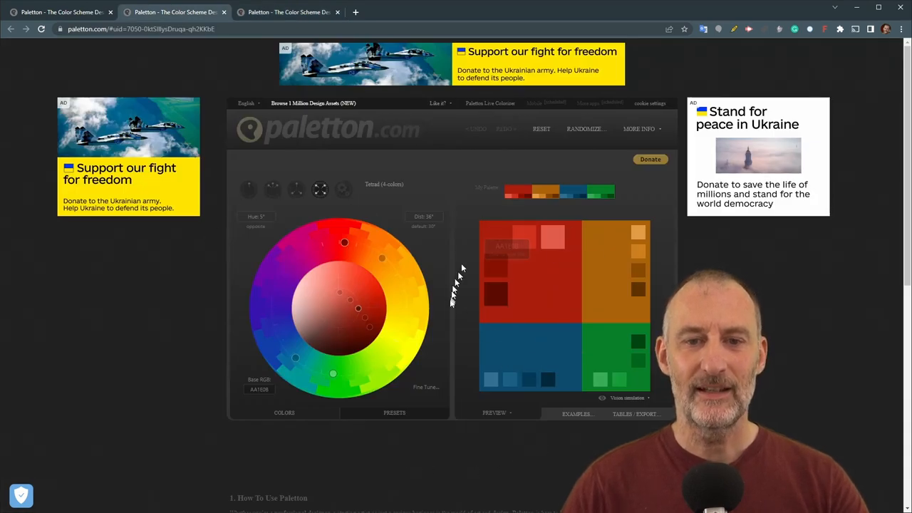
mouse_move(612, 317)
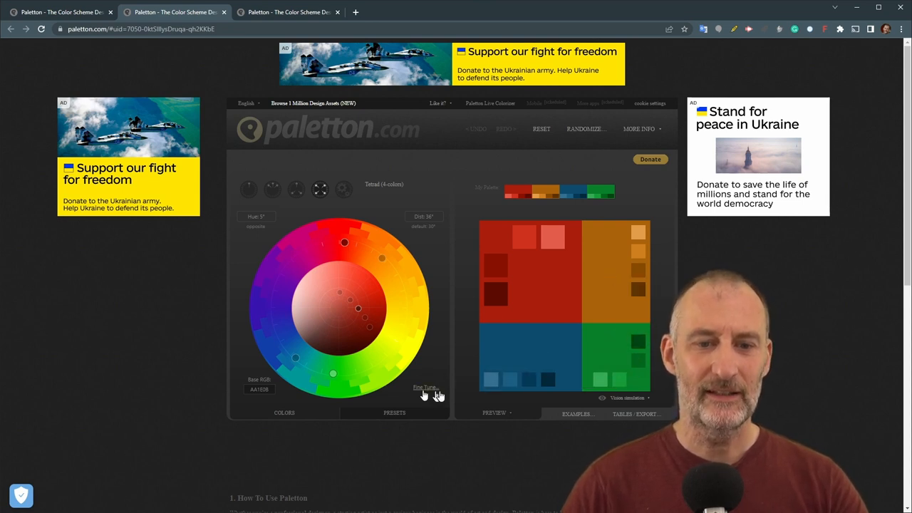
Open Paletton's Fine Tune panel and raise brightness for pastel tones
click(425, 387)
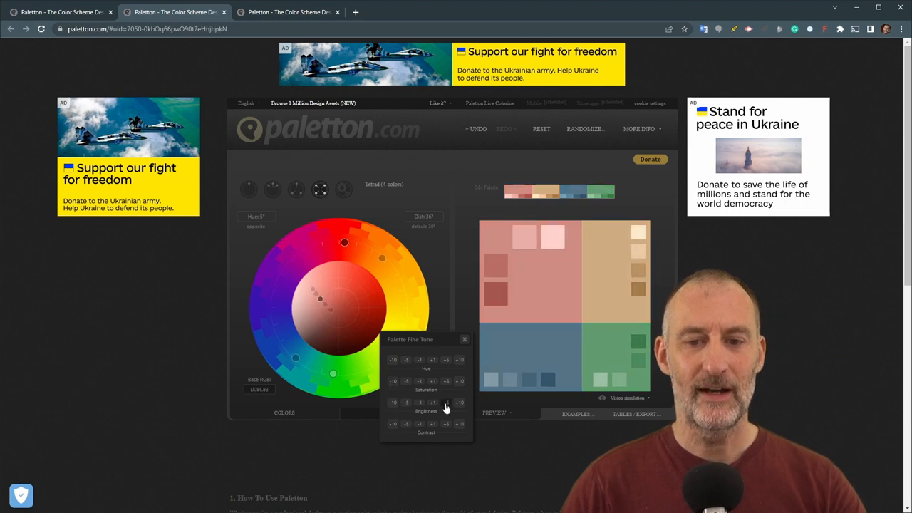
click(446, 403)
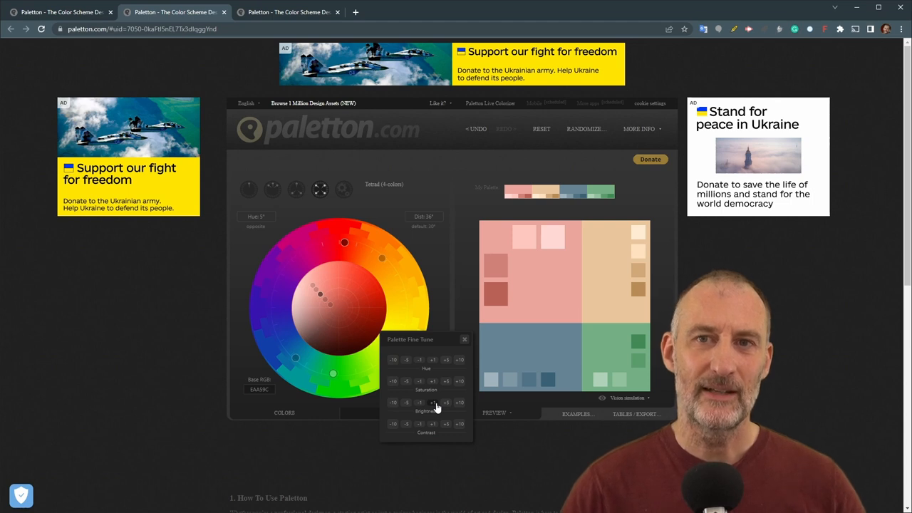
mouse_move(417, 395)
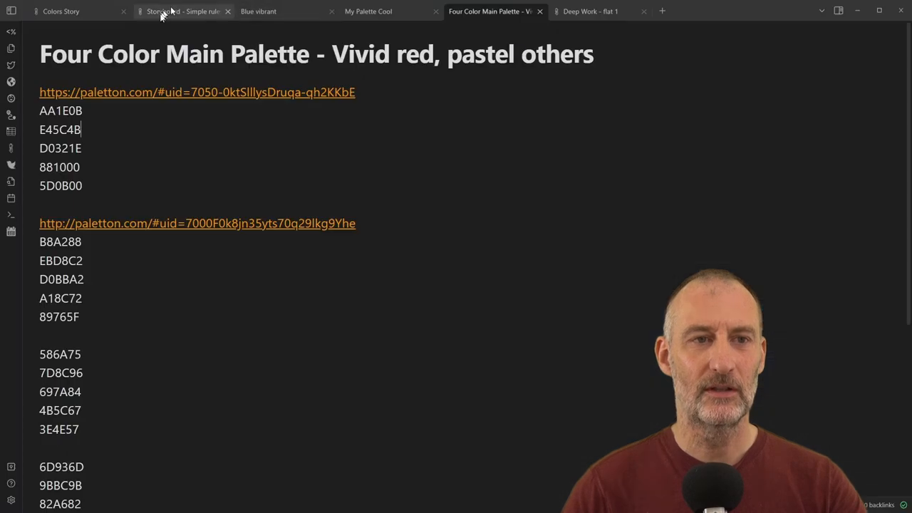
Compare storyboard and My Palette Cool, reveal the turquoise block's link, then reopen Four Color Main Palette
click(183, 11)
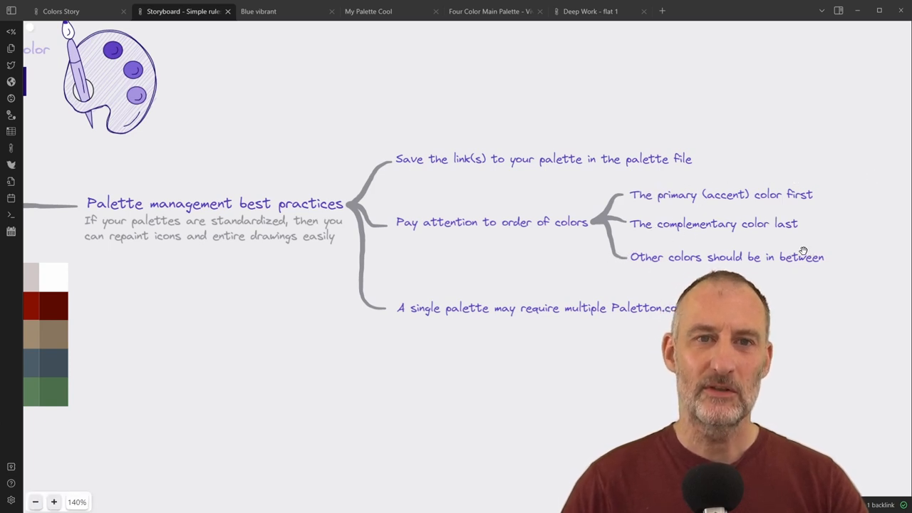
mouse_move(281, 21)
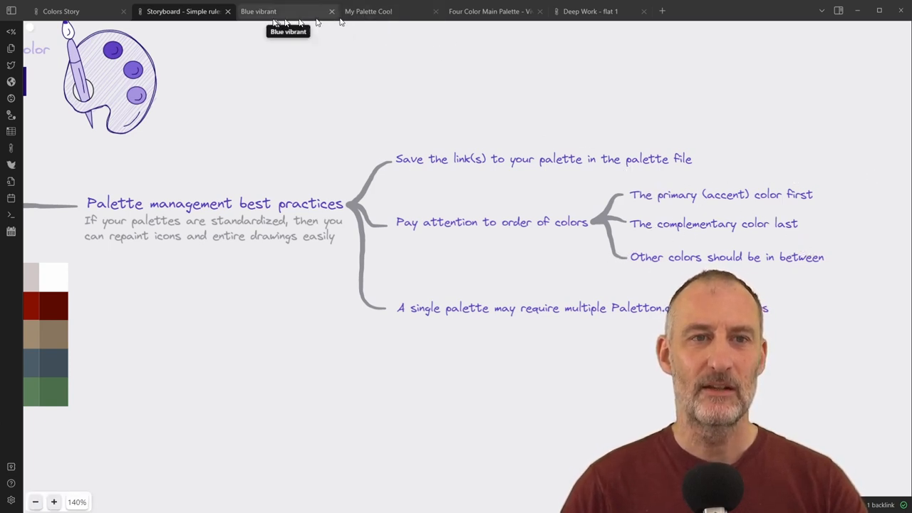
click(368, 11)
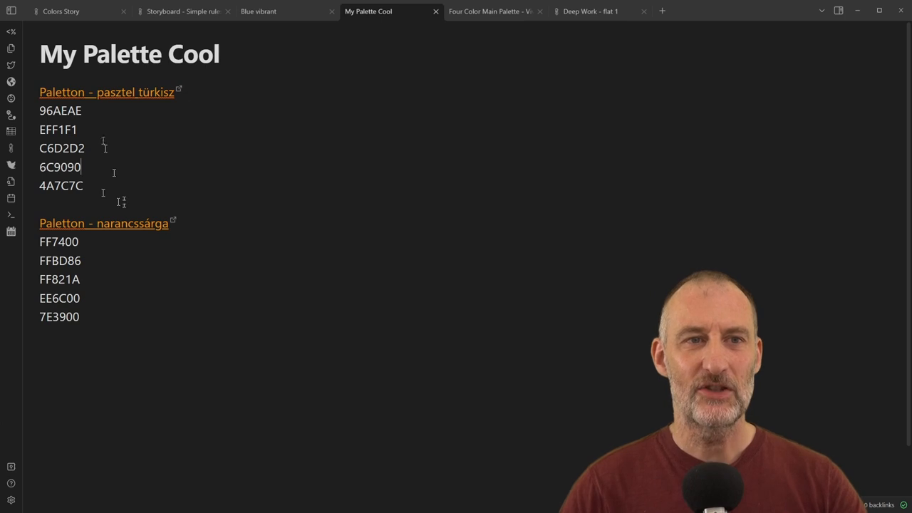
click(183, 11)
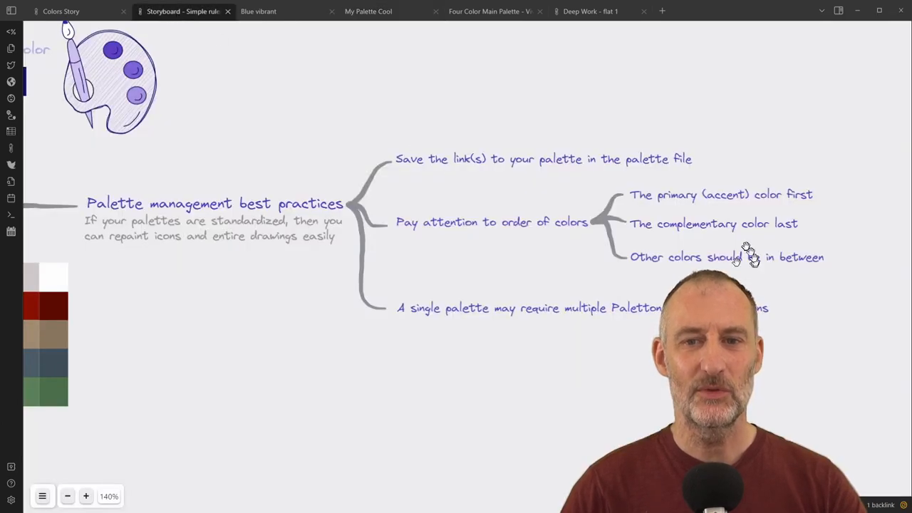
mouse_move(490, 10)
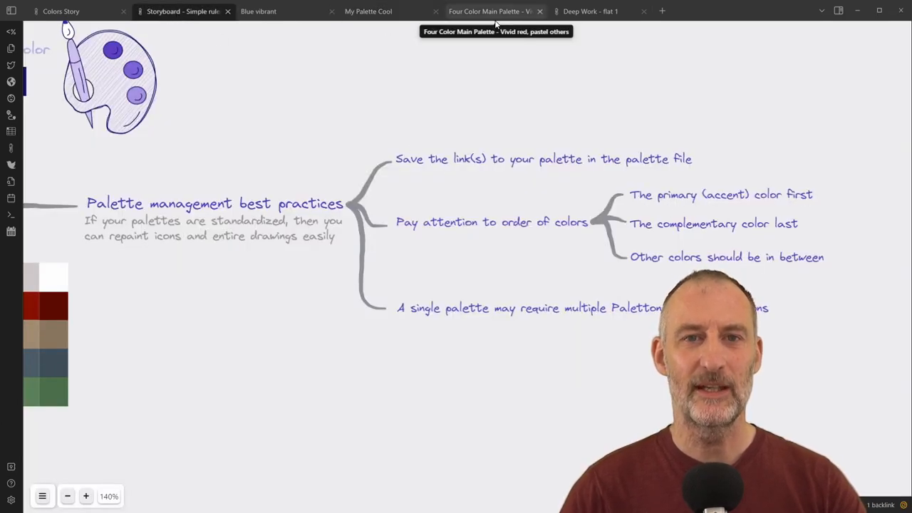
click(368, 10)
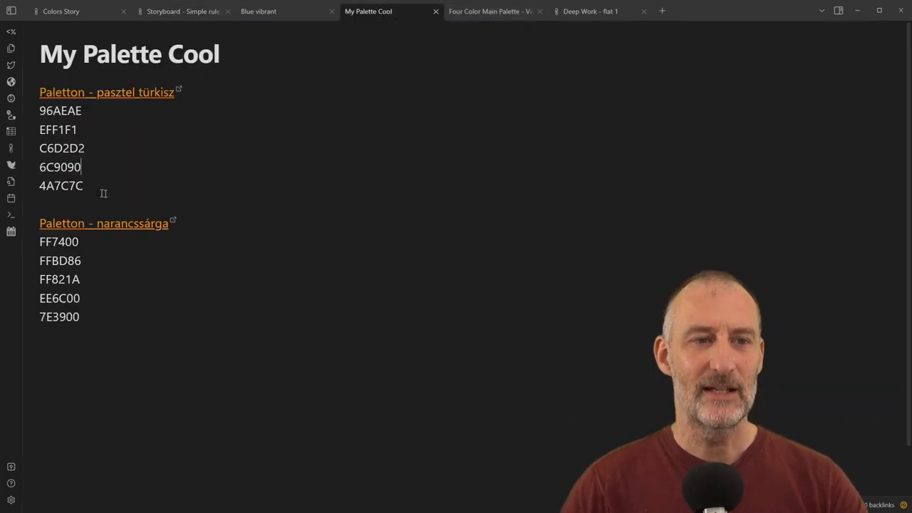
drag(40, 223, 81, 317)
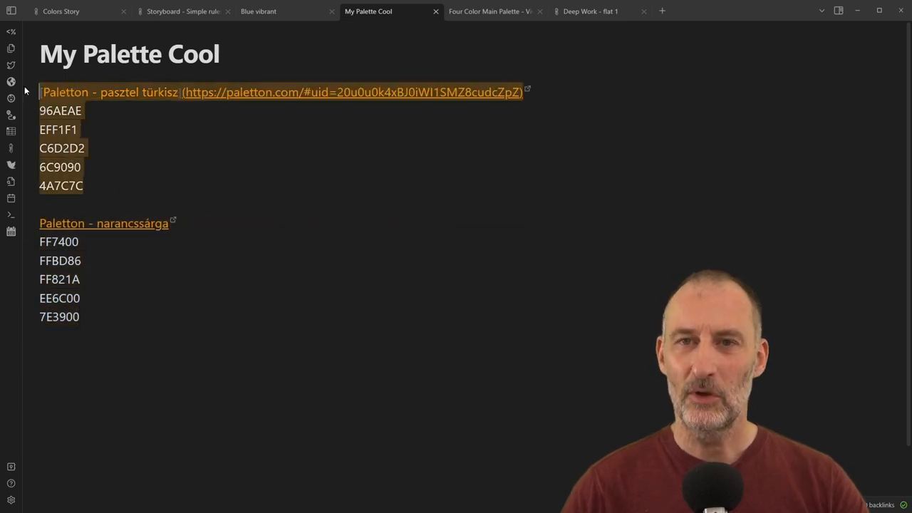
click(82, 186)
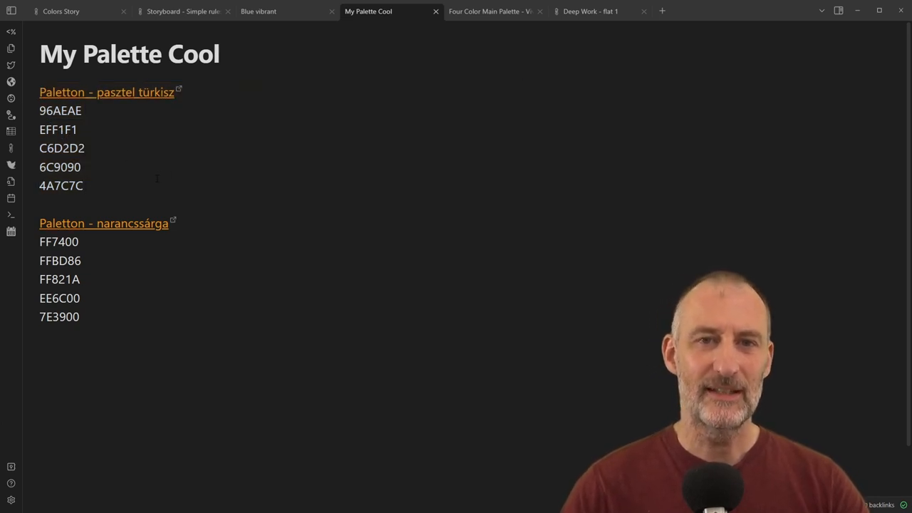
click(491, 11)
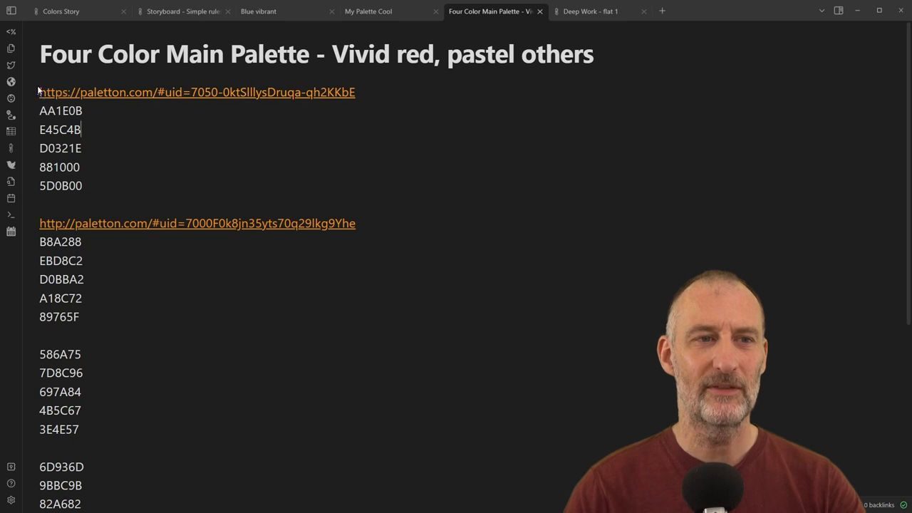
mouse_move(53, 248)
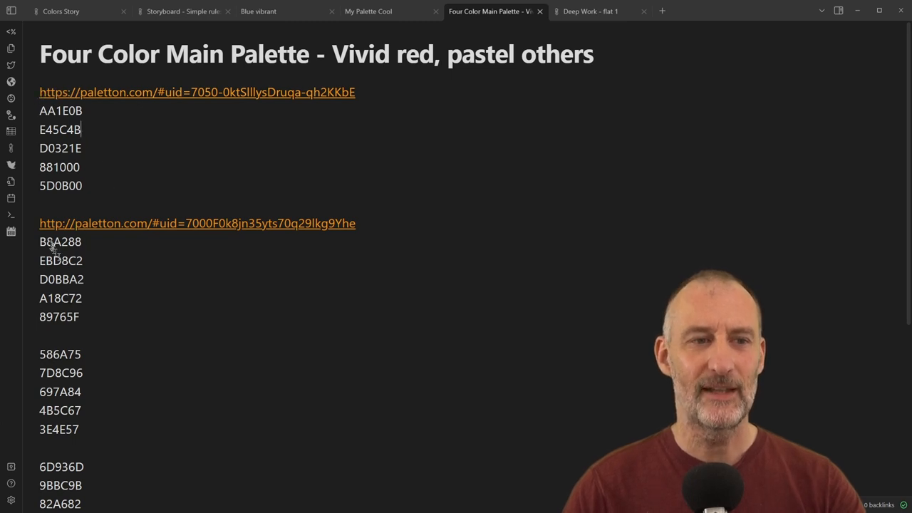
mouse_move(590, 11)
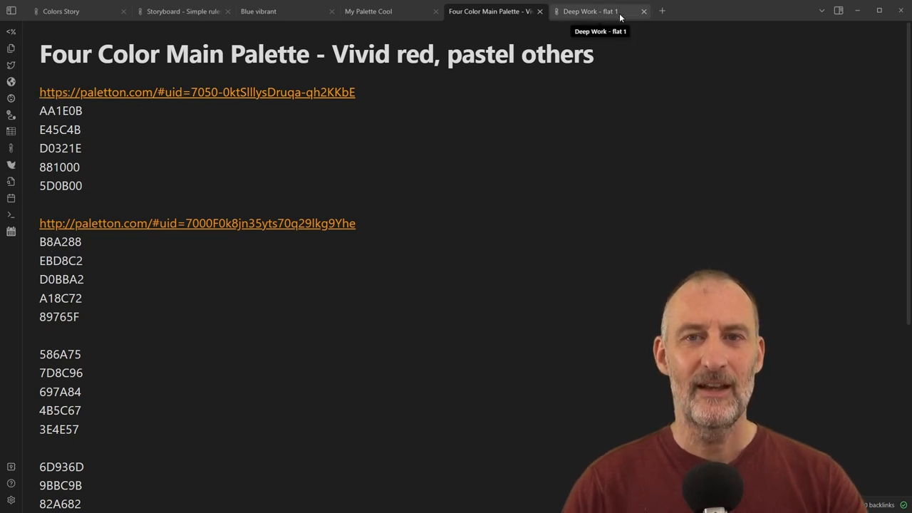
Open 'Deep Work - flat 1' and pick My Palette Cool.md in the palette chooser
click(591, 11)
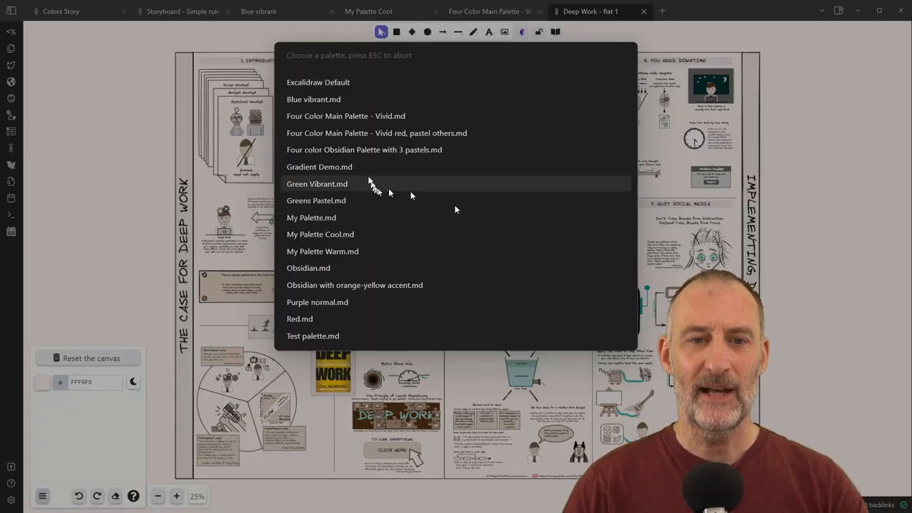
mouse_move(322, 251)
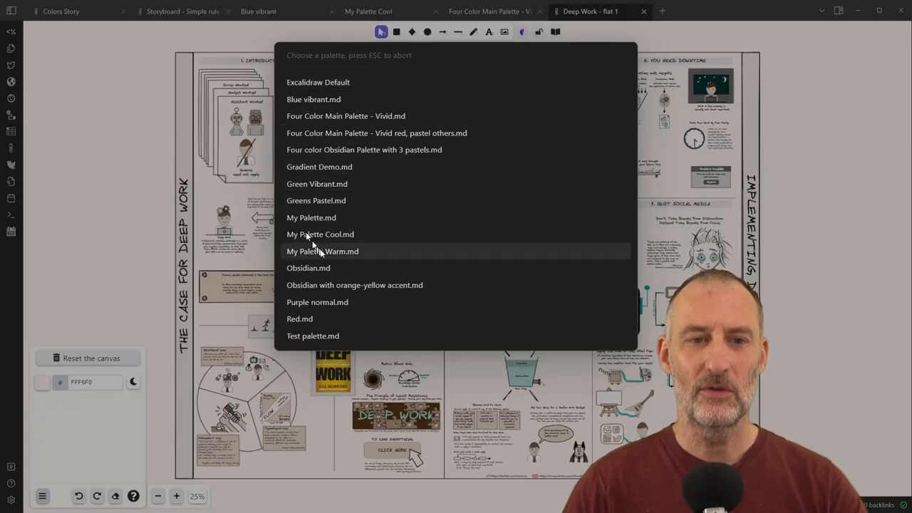
mouse_move(323, 251)
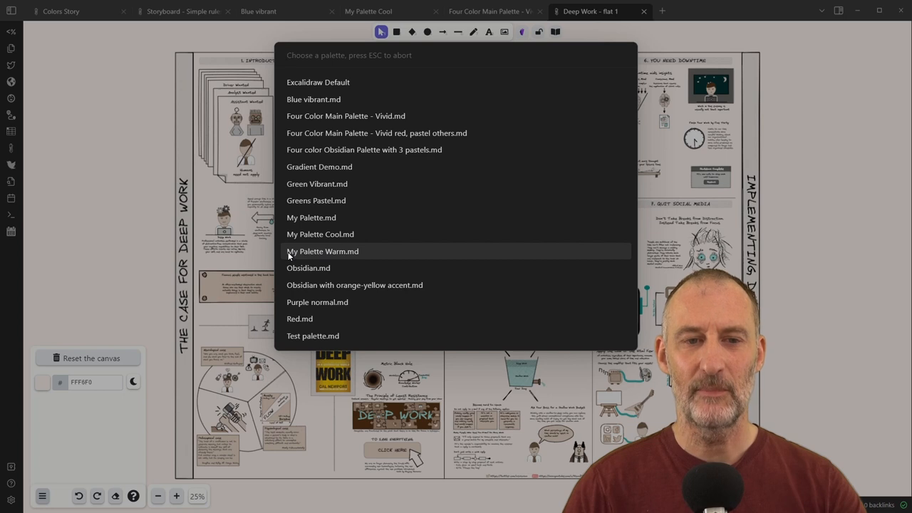
mouse_move(320, 234)
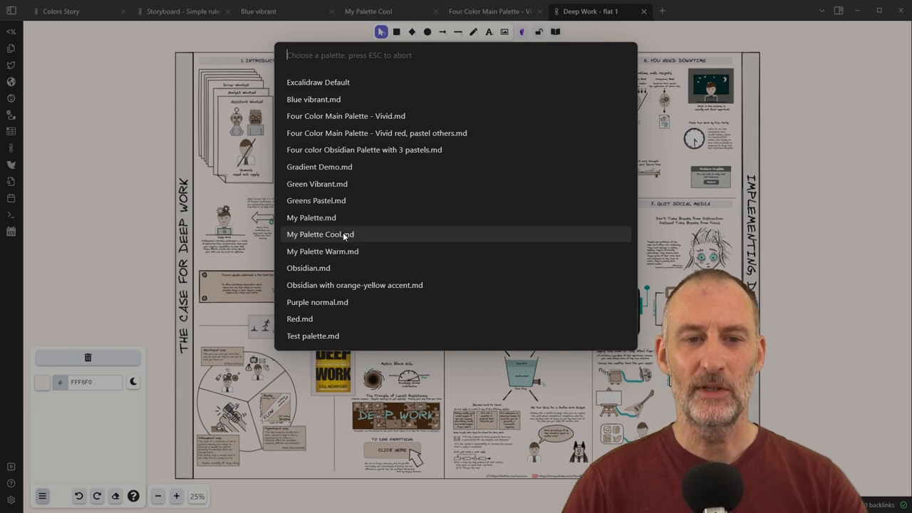
click(320, 234)
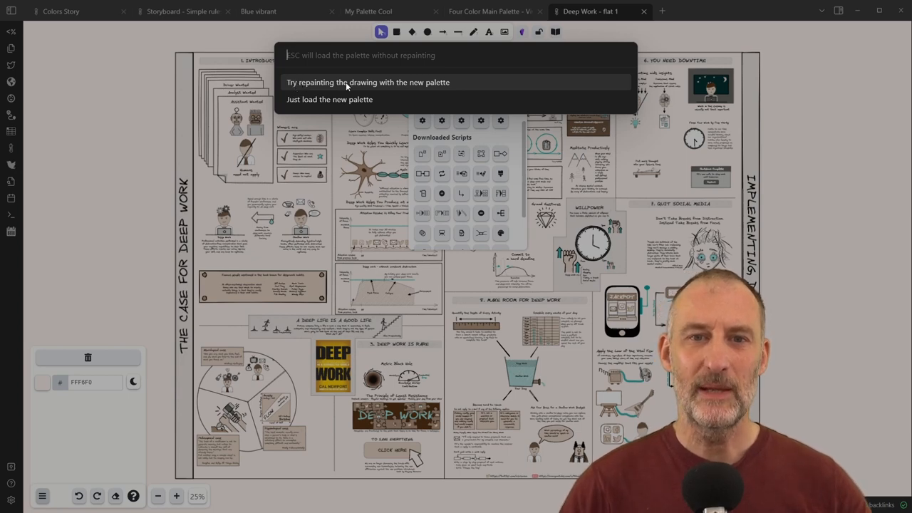
Repaint the Deep Work drawing in the cool palette, then back to its warm beige colours
click(367, 82)
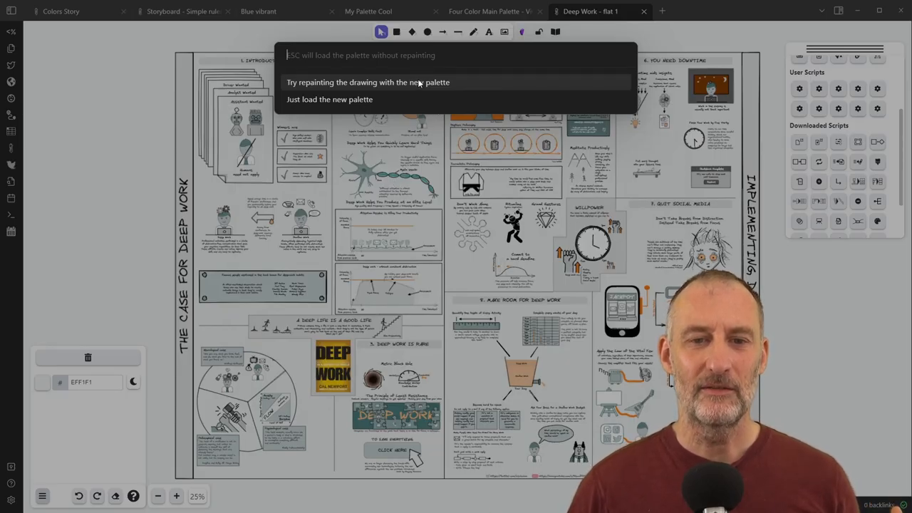
click(367, 81)
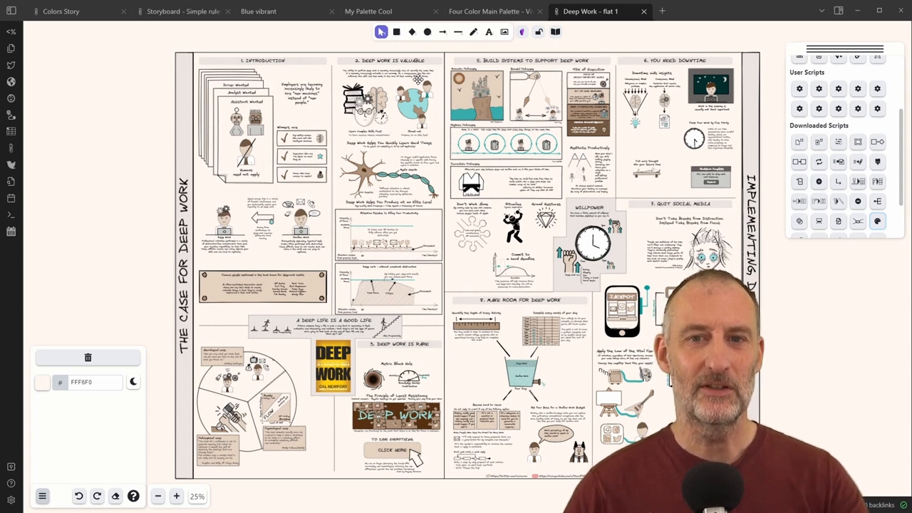
From the Four Color Main Palette note, open the vivid red tetrad scheme in Paletton
click(183, 11)
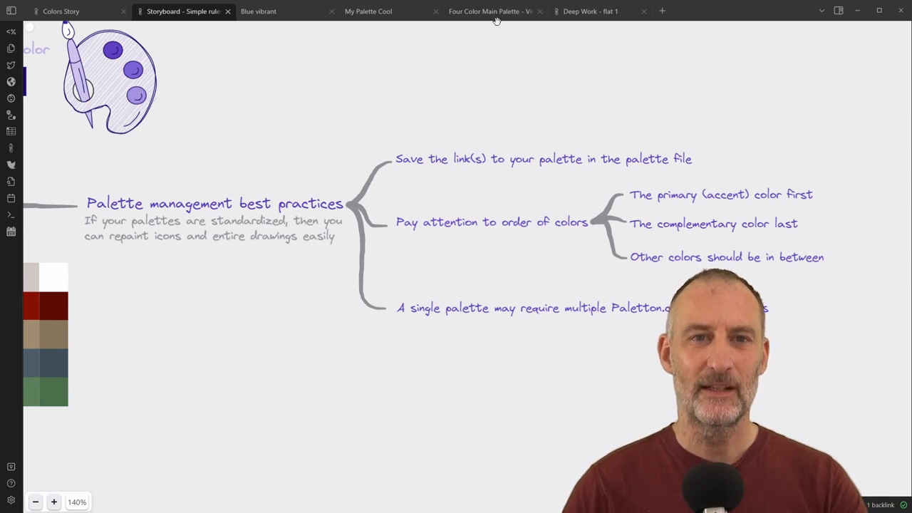
click(490, 10)
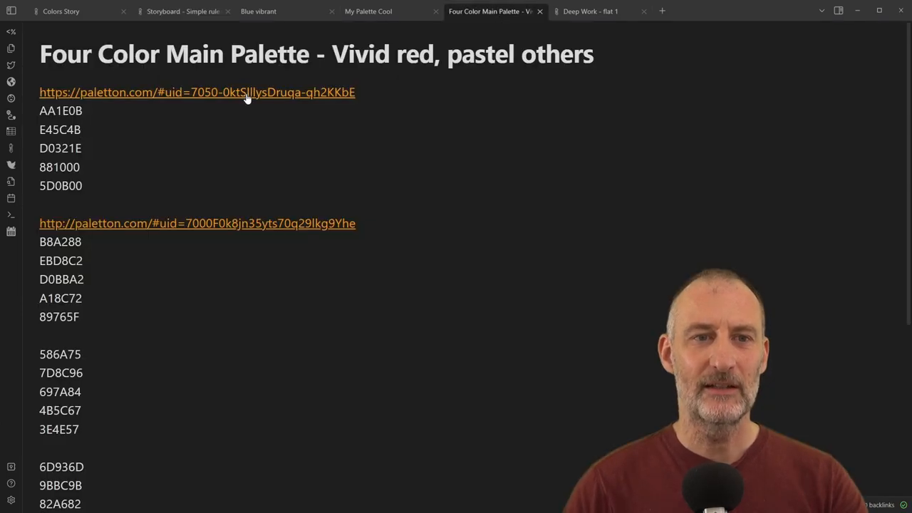
click(198, 92)
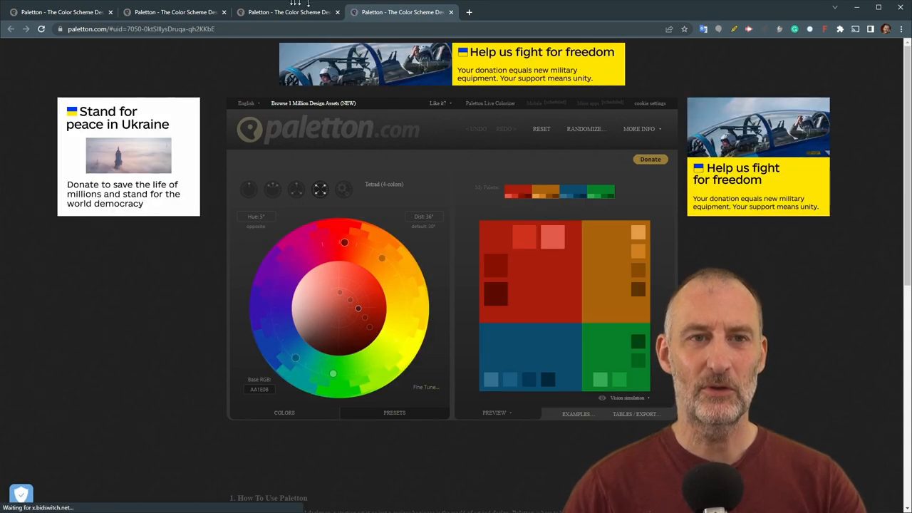
View the pastel scheme's colour tables in Paletton, then close the Color tables dialog
click(635, 413)
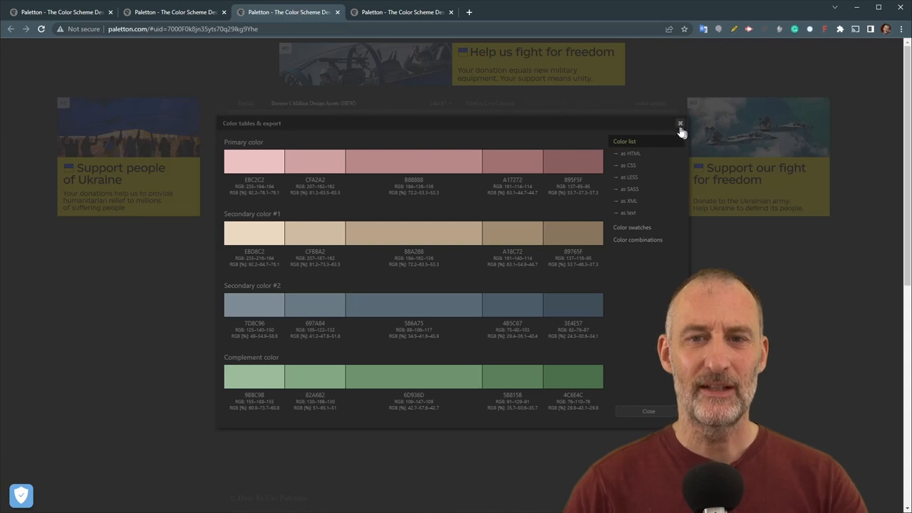
click(679, 124)
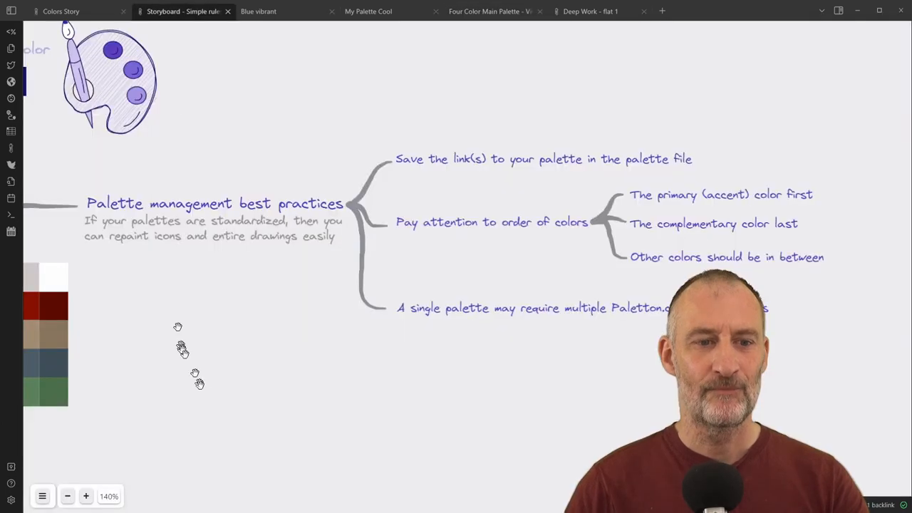
Make the storyboard's selected texts large, reset zoom to 100%, and open 'Deep Work - flat 1'
scroll(down, 3)
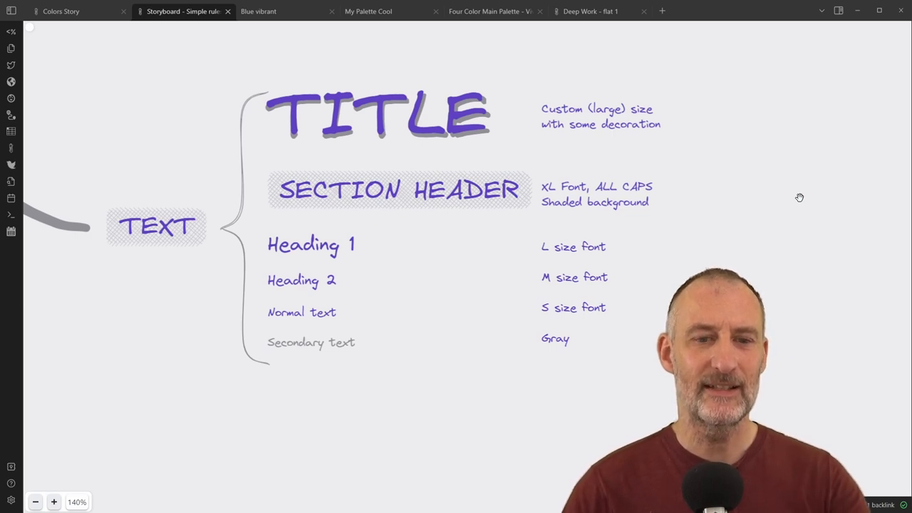
mouse_move(666, 279)
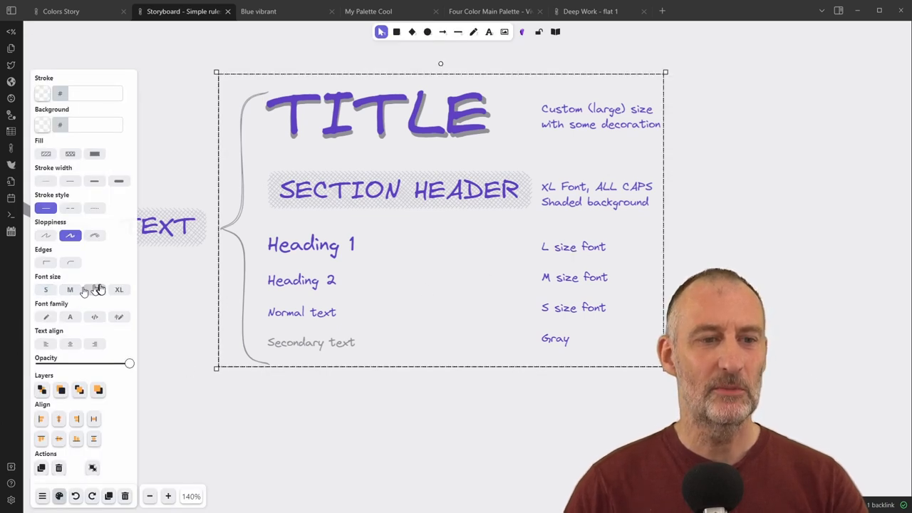
mouse_move(94, 289)
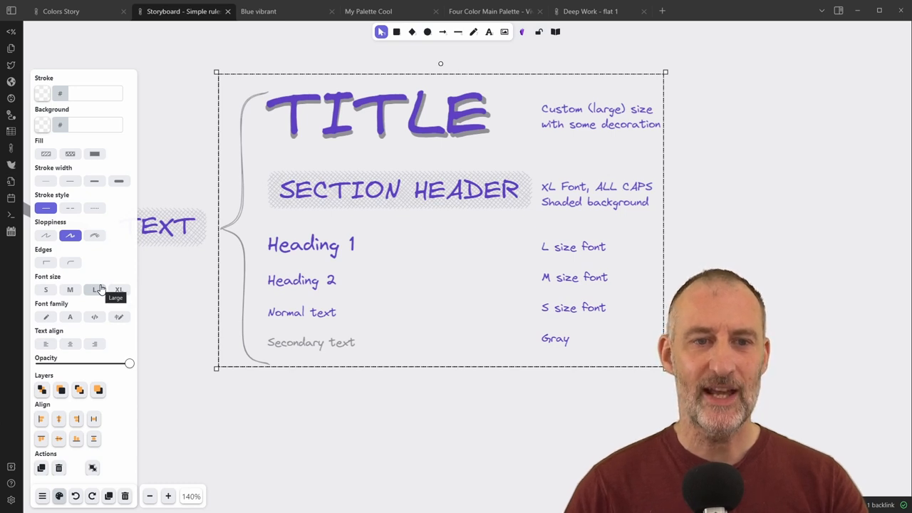
click(401, 446)
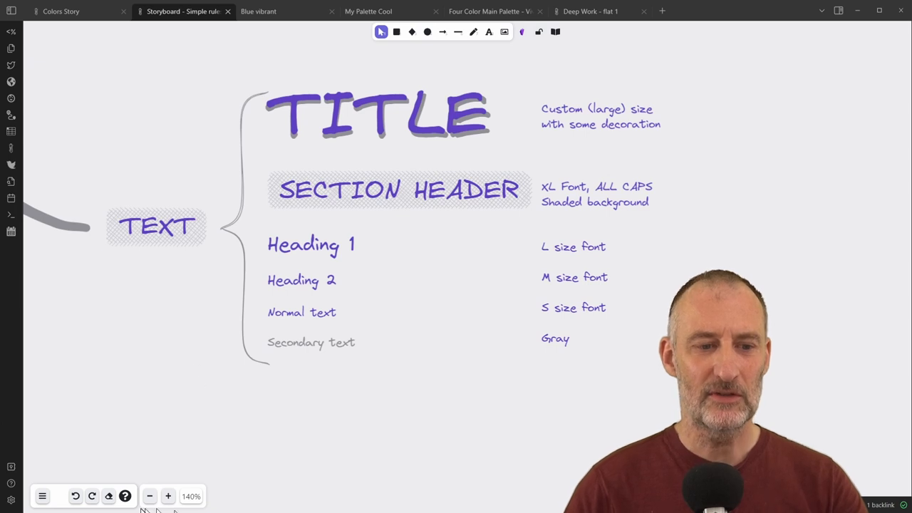
click(150, 496)
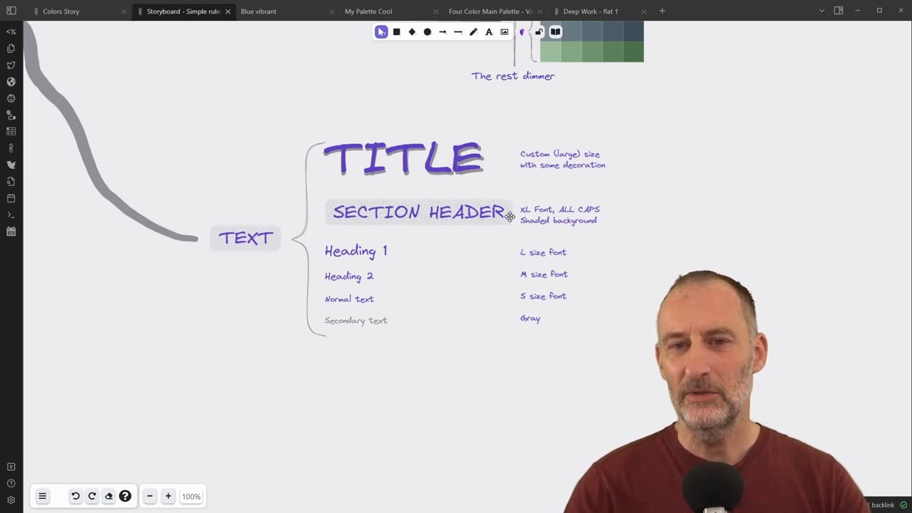
mouse_move(303, 302)
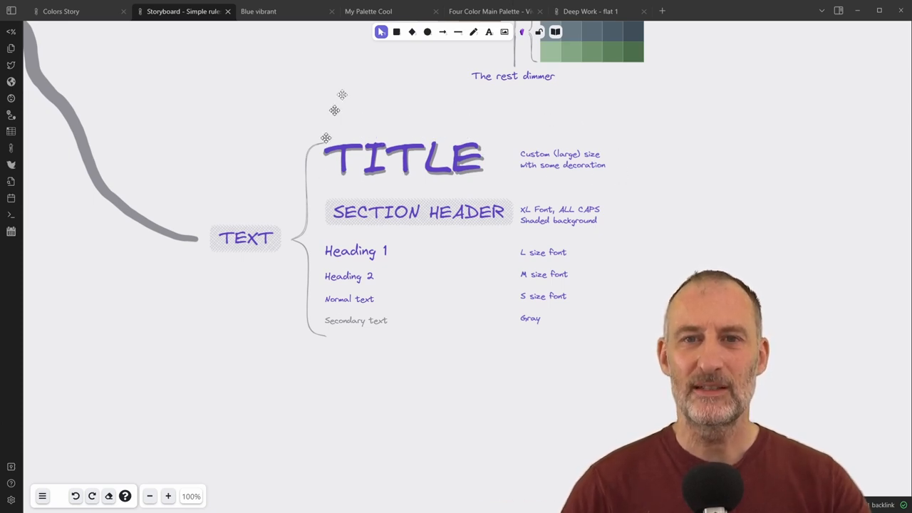
click(590, 11)
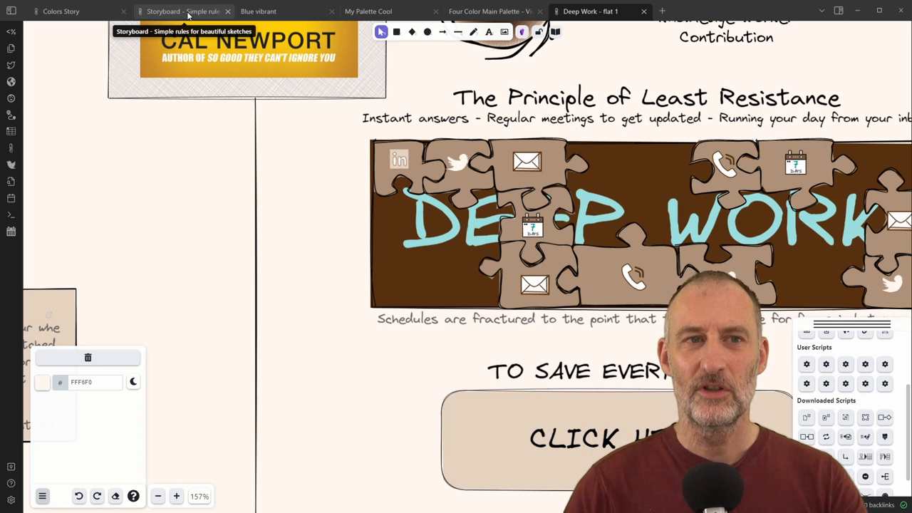
Add a TITLE text below the text-size rules on the storyboard
click(183, 11)
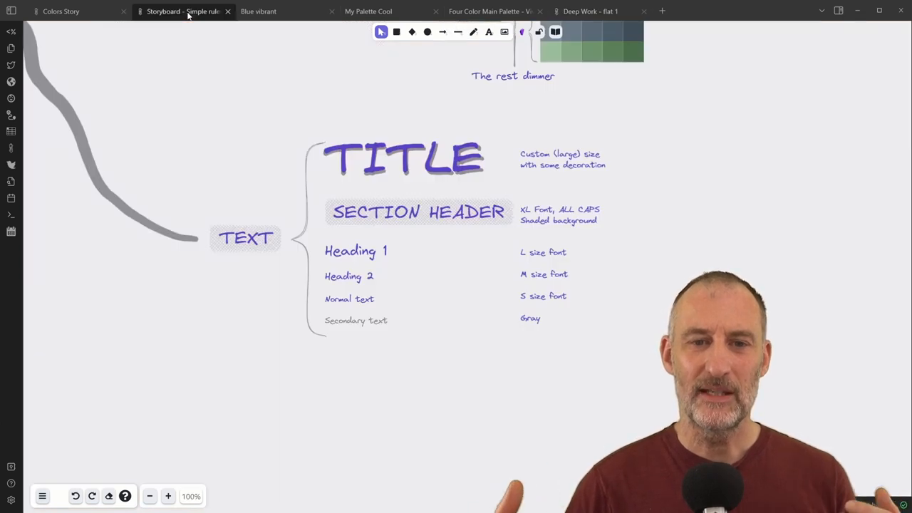
mouse_move(376, 142)
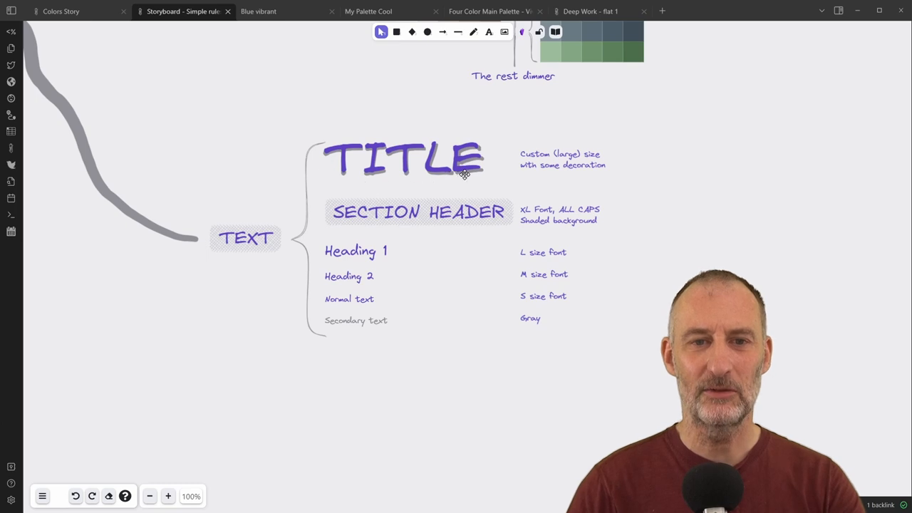
click(488, 32)
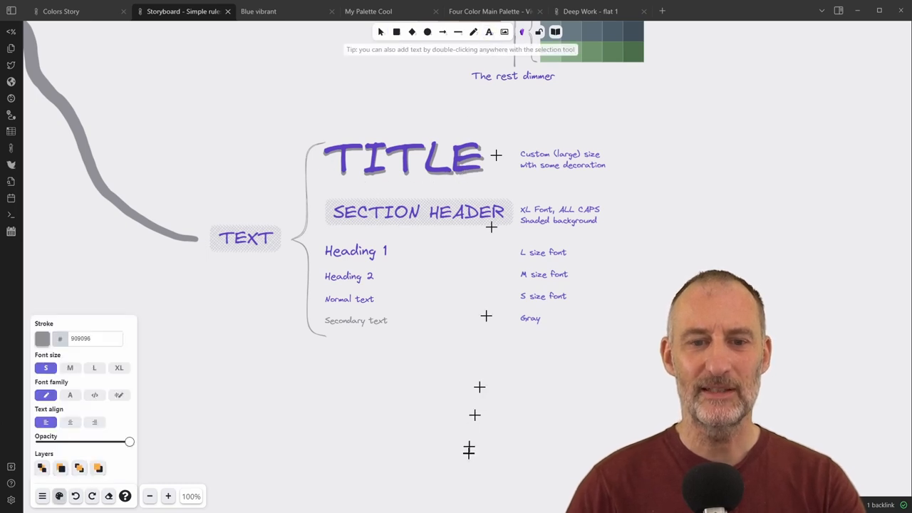
text(TITLE)
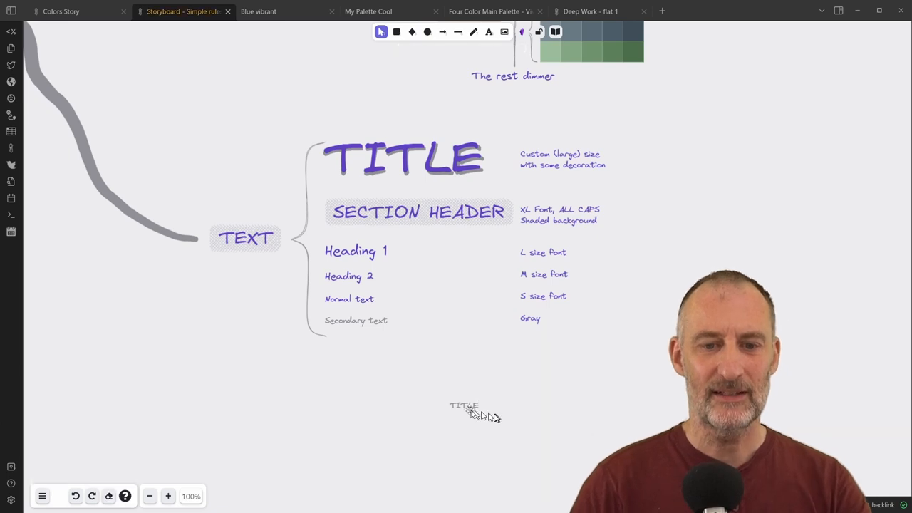
click(464, 405)
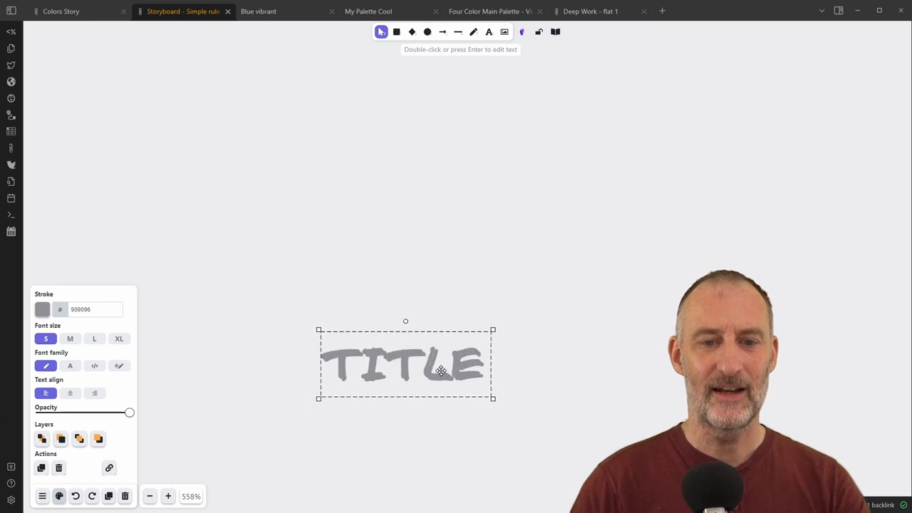
Select the purple TITLE together with its gray shadow and enlarge both
click(42, 309)
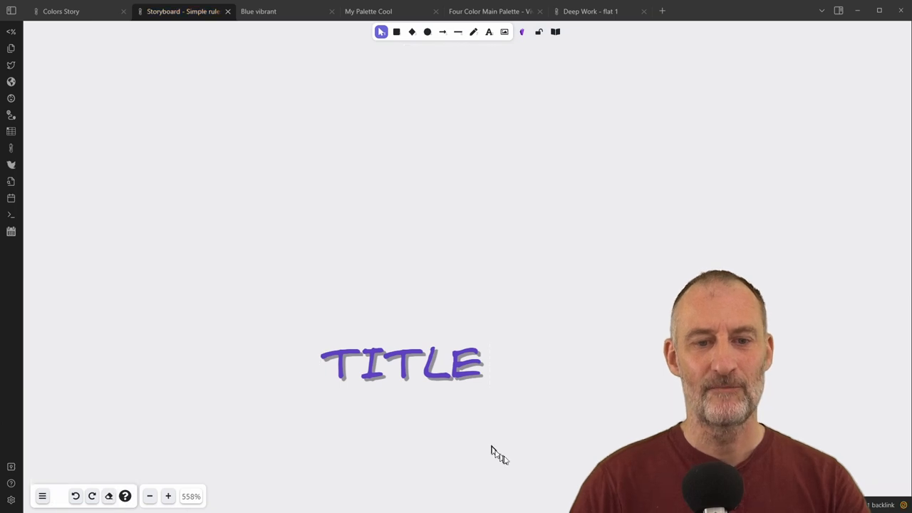
click(401, 363)
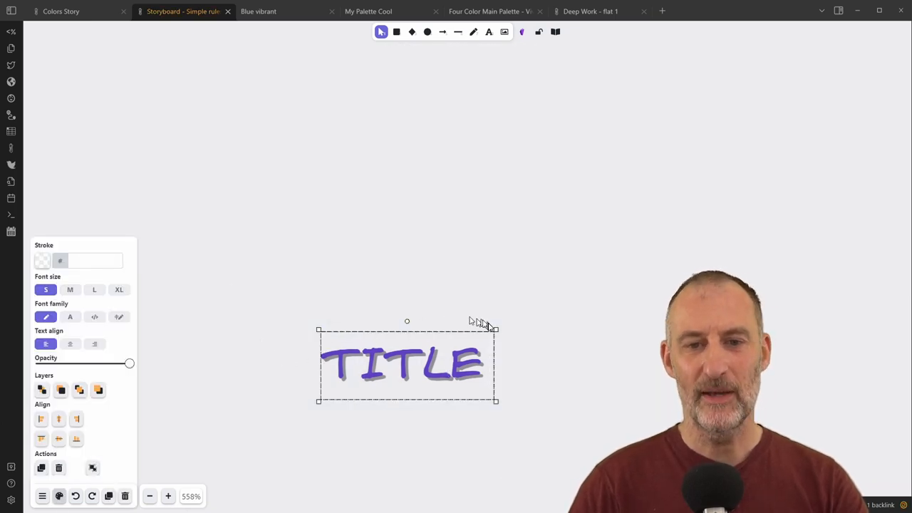
drag(496, 399, 839, 400)
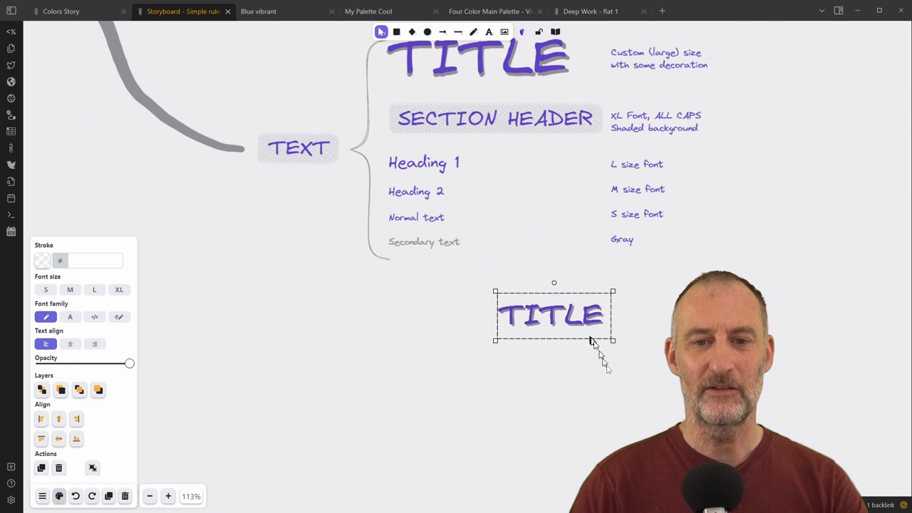
mouse_move(622, 398)
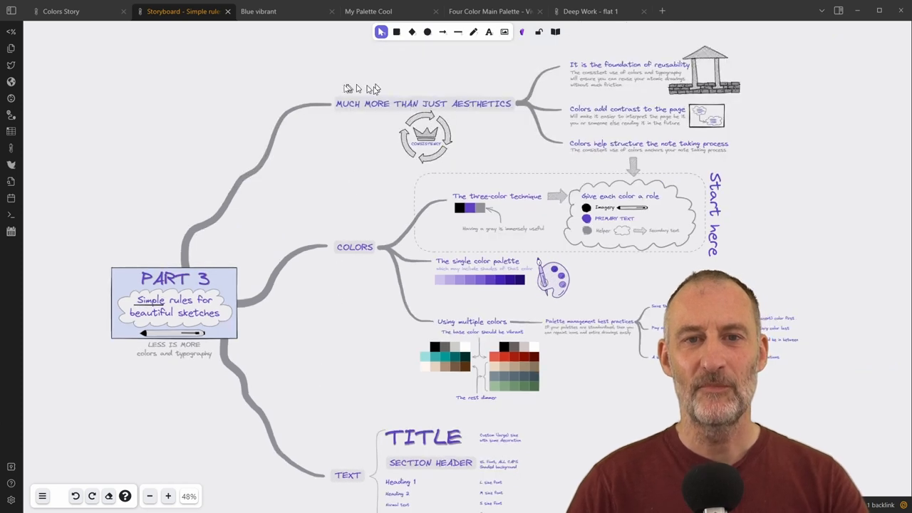
mouse_move(341, 107)
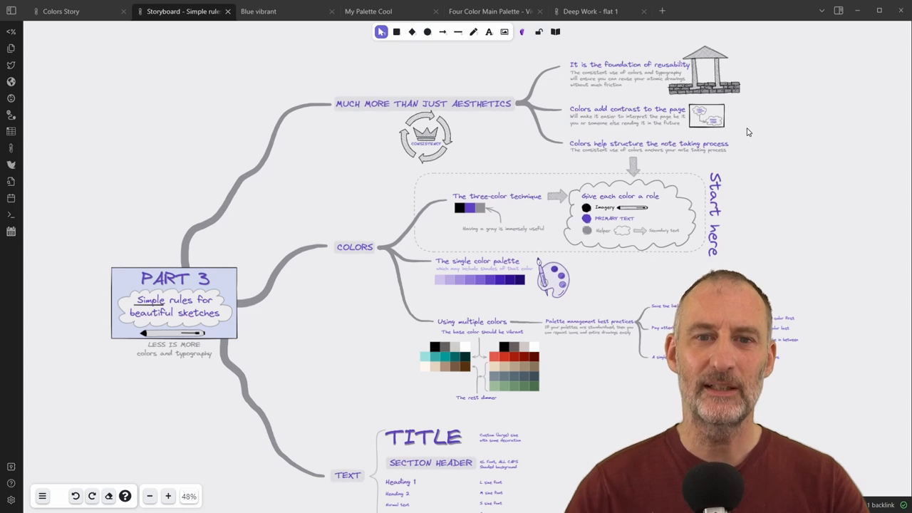
mouse_move(380, 279)
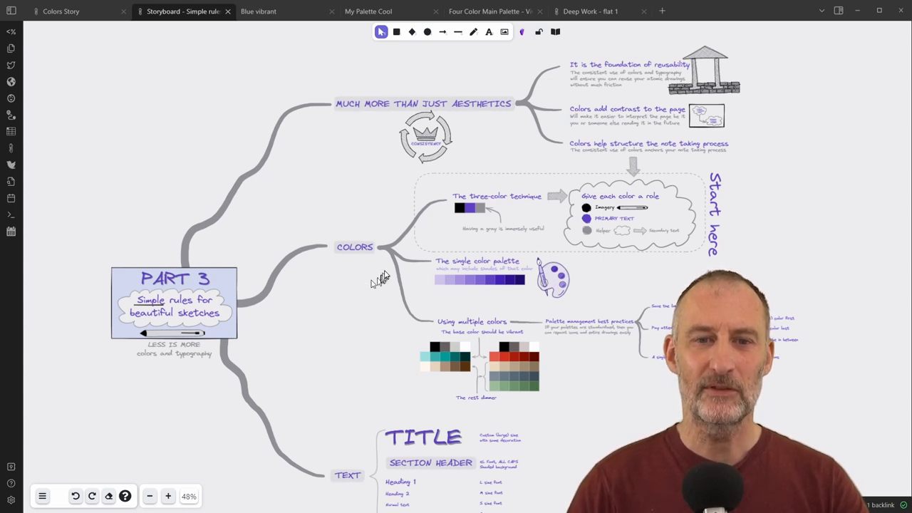
mouse_move(470, 242)
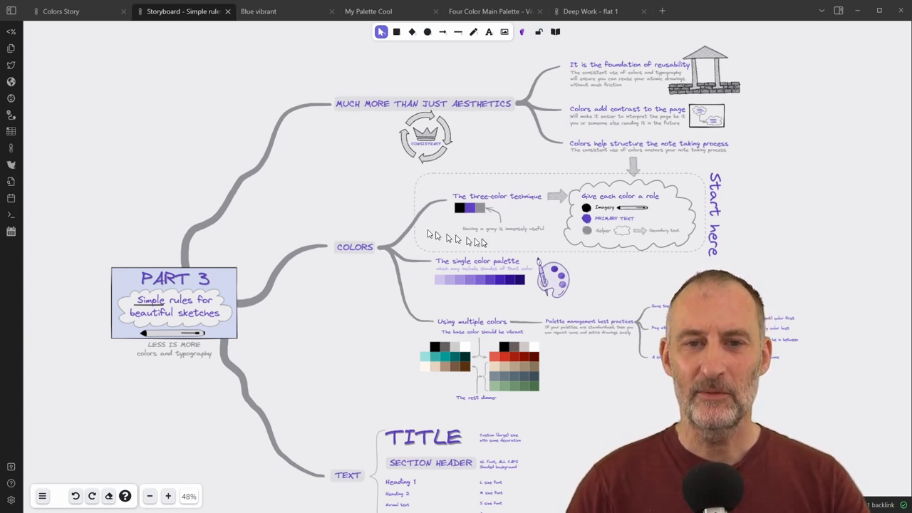
mouse_move(541, 245)
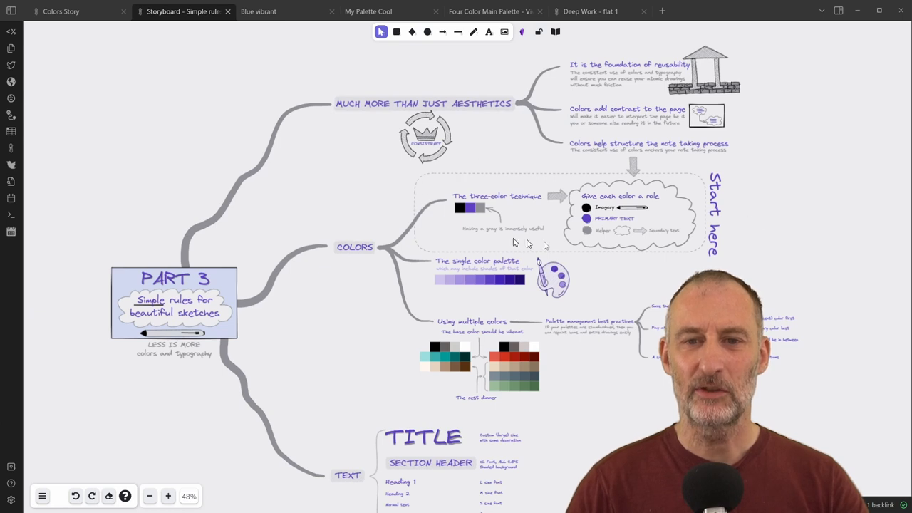
mouse_move(736, 235)
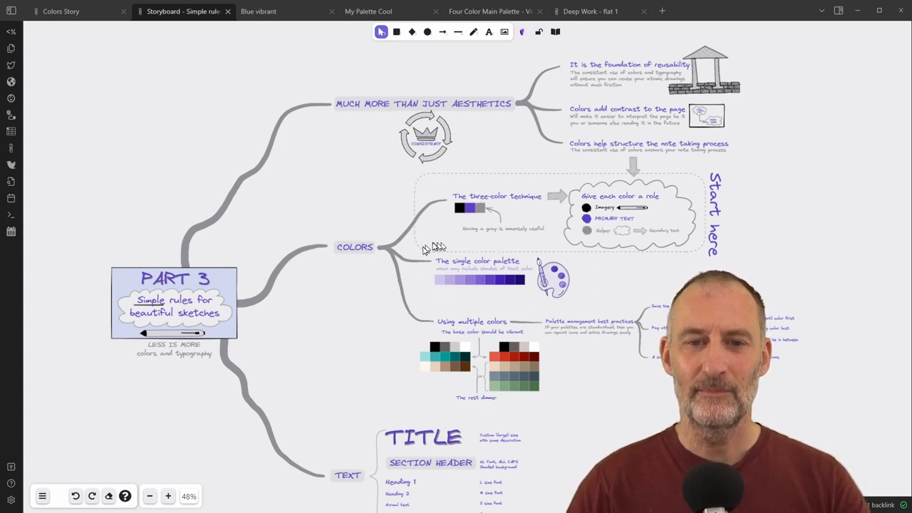
mouse_move(421, 276)
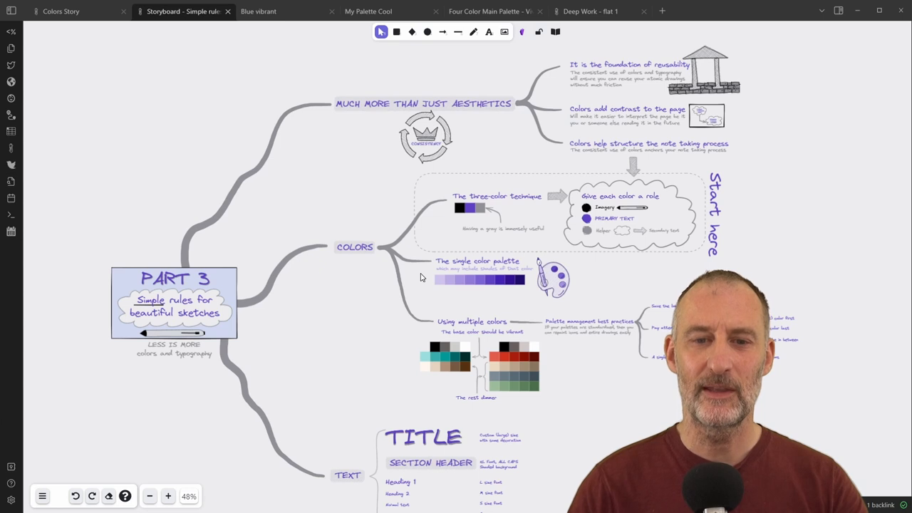
scroll(down, 3)
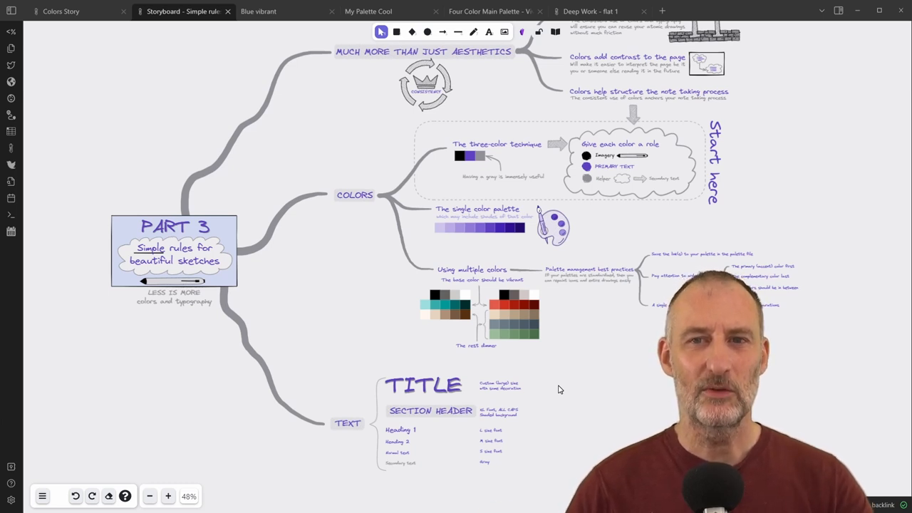
mouse_move(80, 11)
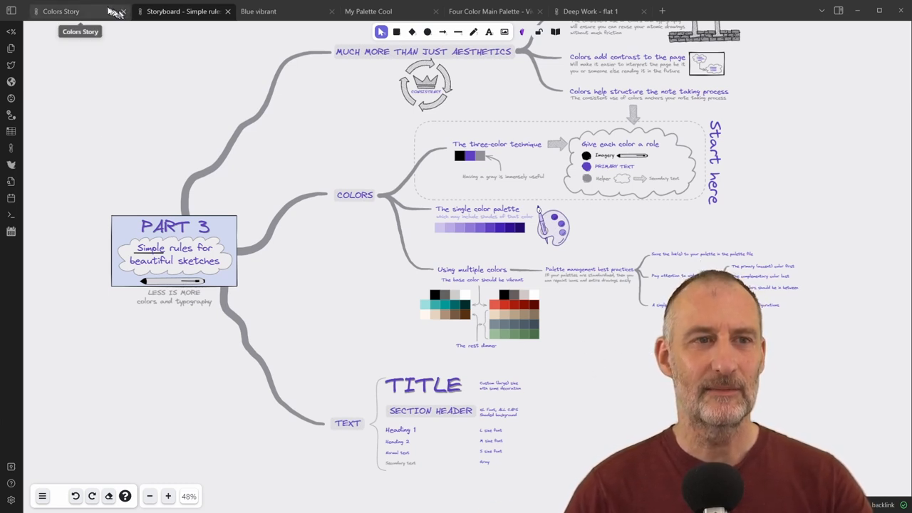
Switch to the Colors Story tab showing Parts 1 to 5
click(61, 11)
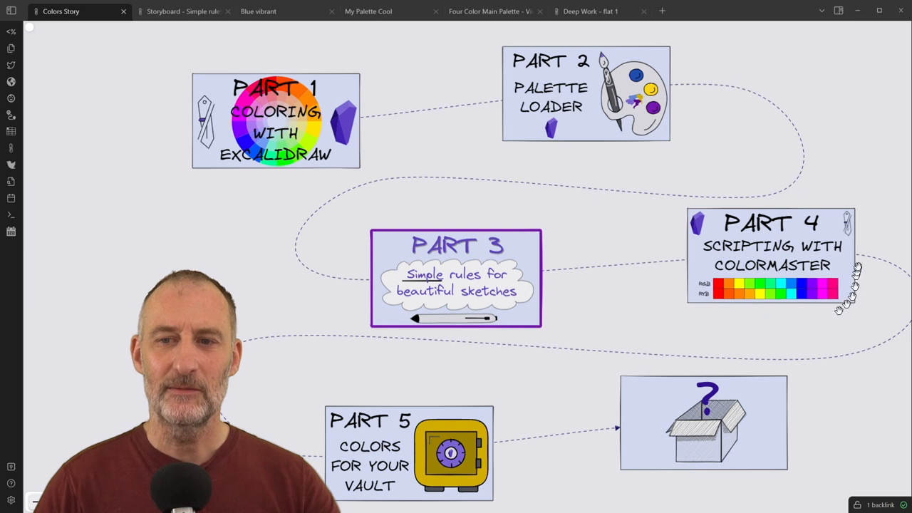
mouse_move(858, 256)
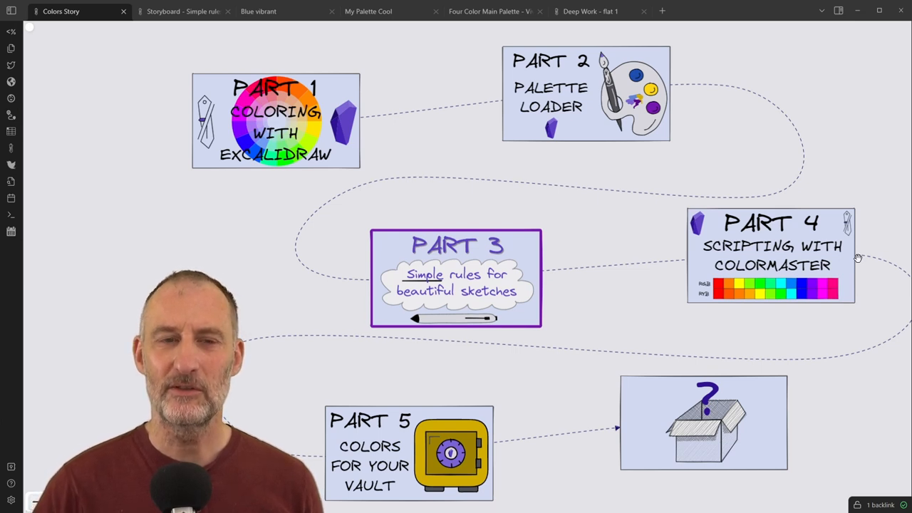
mouse_move(314, 165)
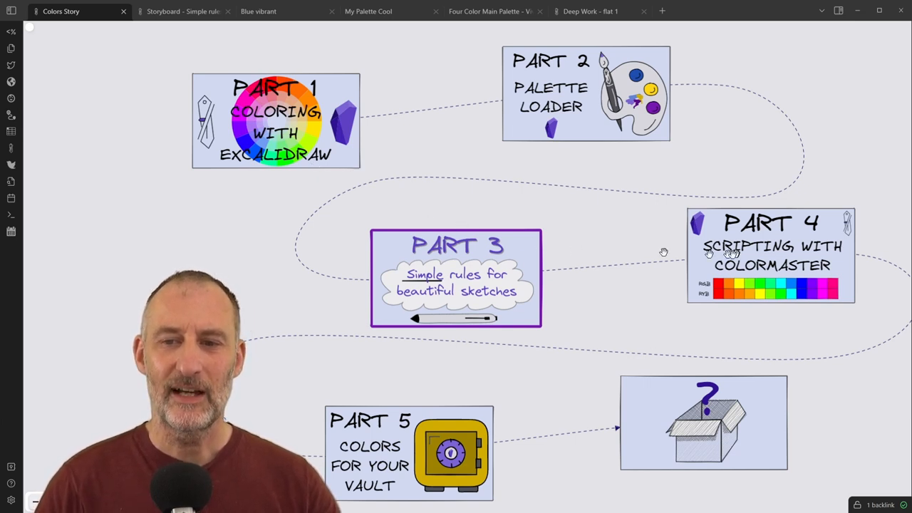
mouse_move(837, 297)
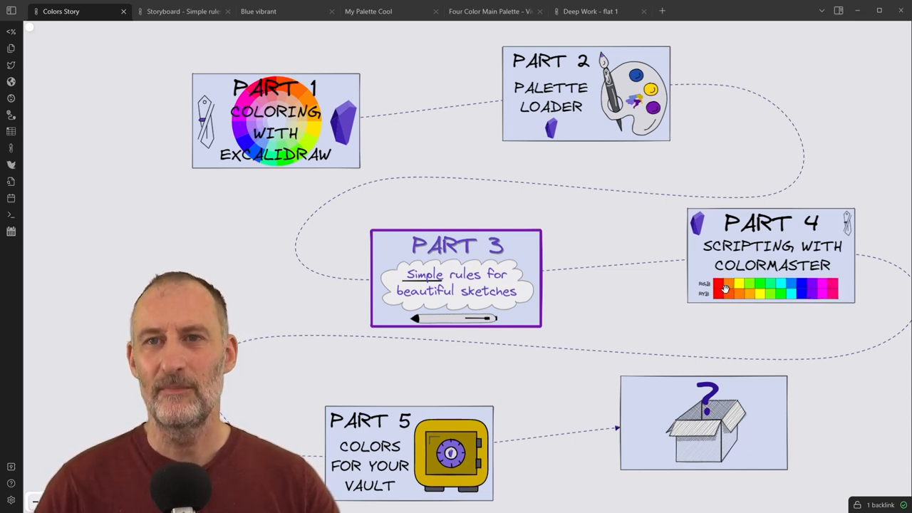
mouse_move(701, 290)
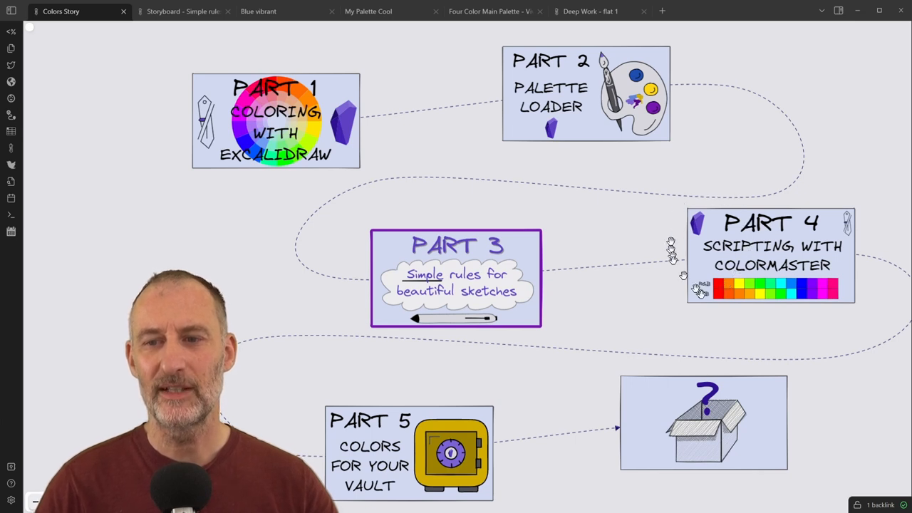
mouse_move(499, 491)
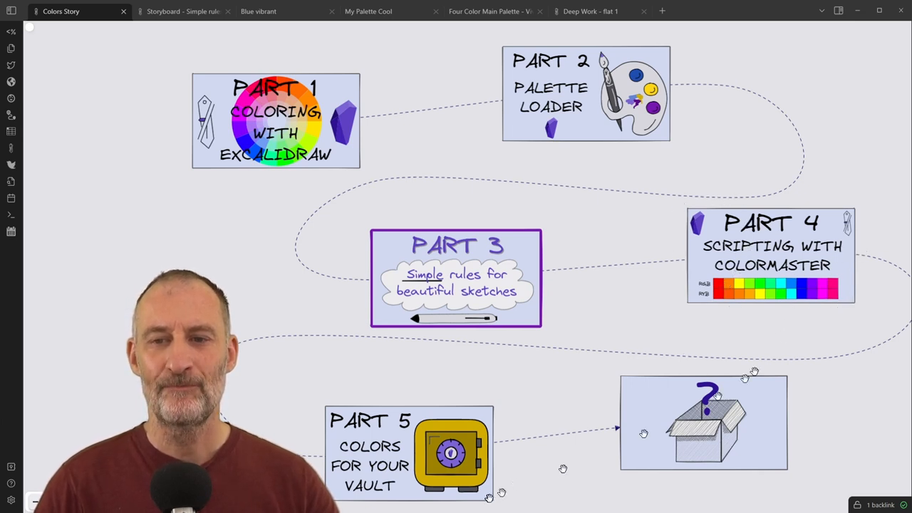